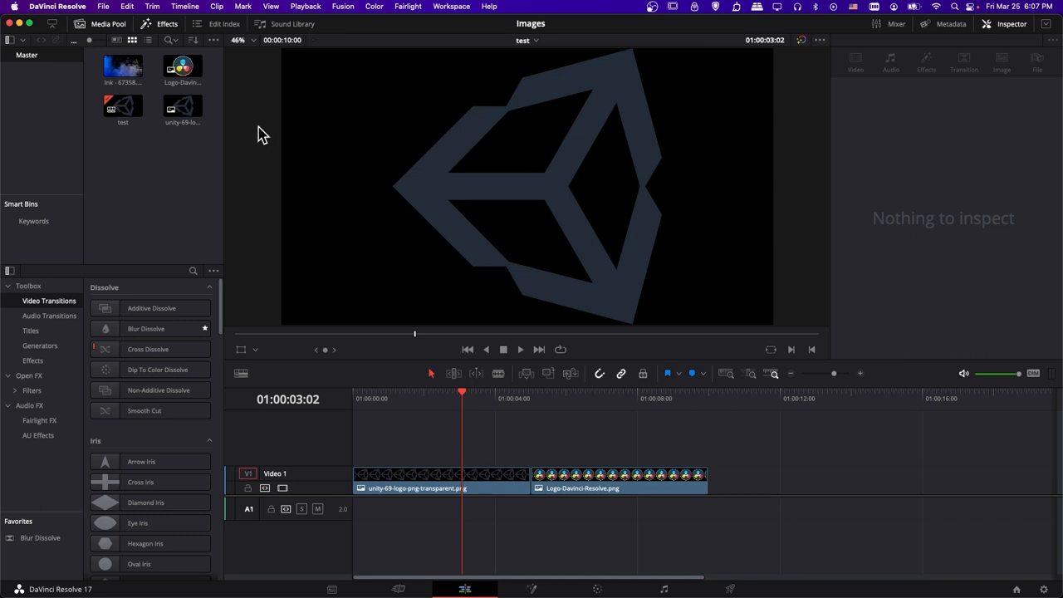
{"action": "mouse_move", "coordinate": [143, 169]}
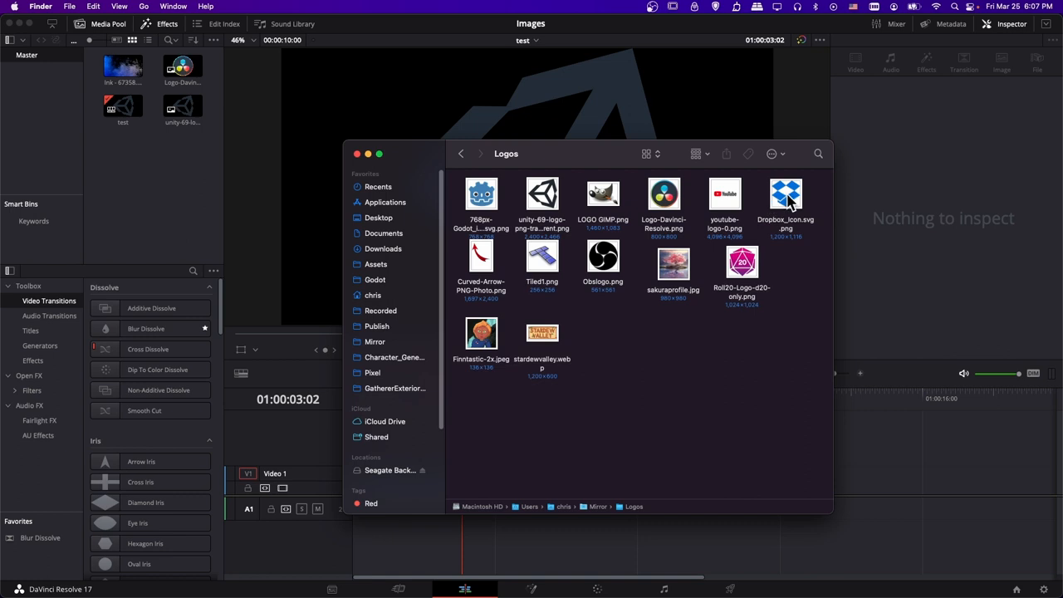
Import the Dropbox icon and sakura profile images from Finder's Logos folder into the Media Pool.
{"action": "left_click", "coordinate": [785, 199]}
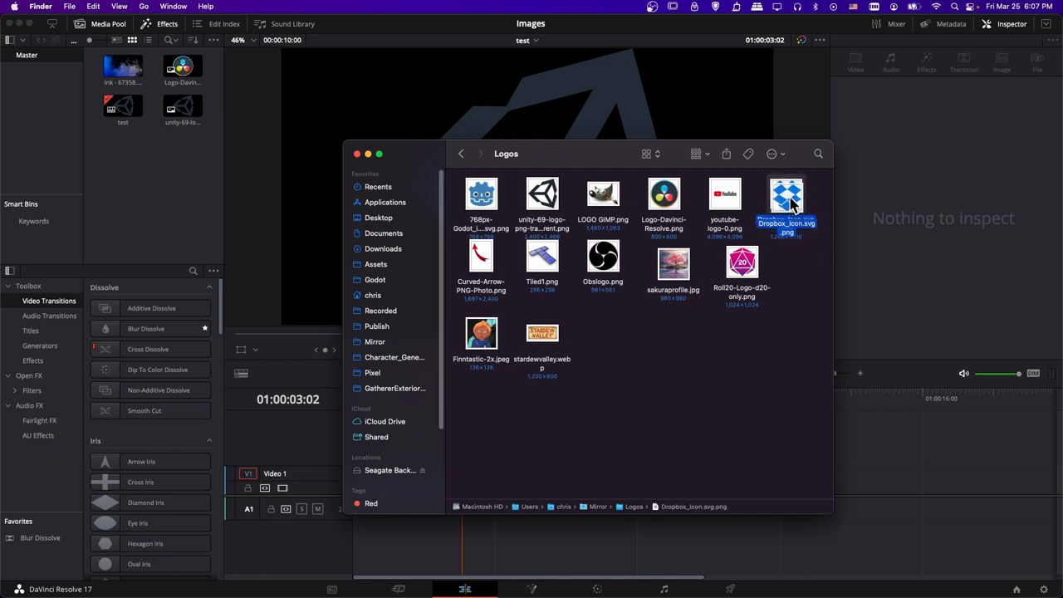
{"action": "left_click_drag", "start_coordinate": [786, 196], "coordinate": [143, 146]}
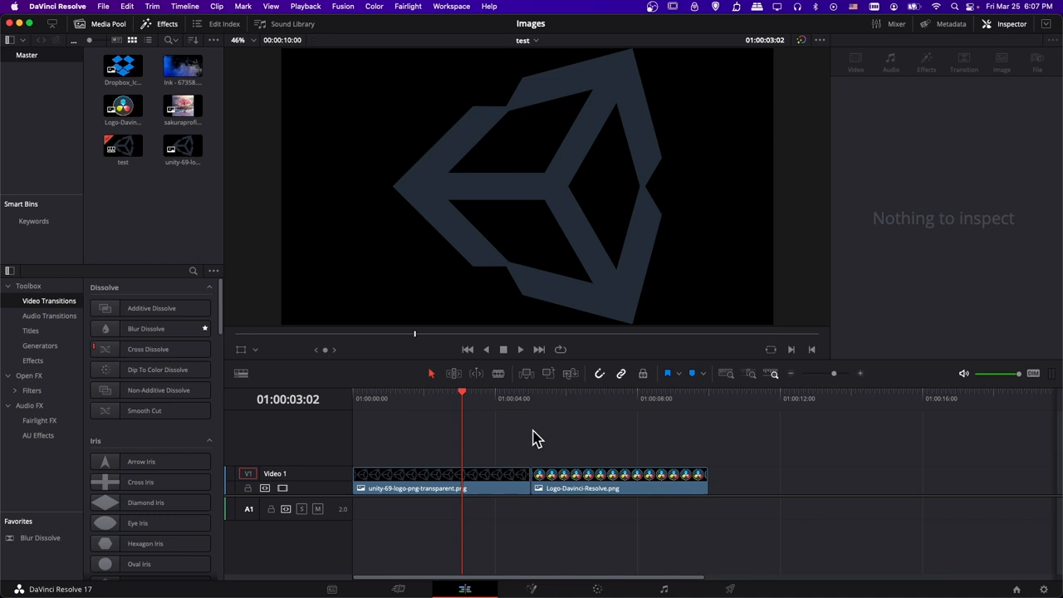
{"action": "mouse_move", "coordinate": [498, 438]}
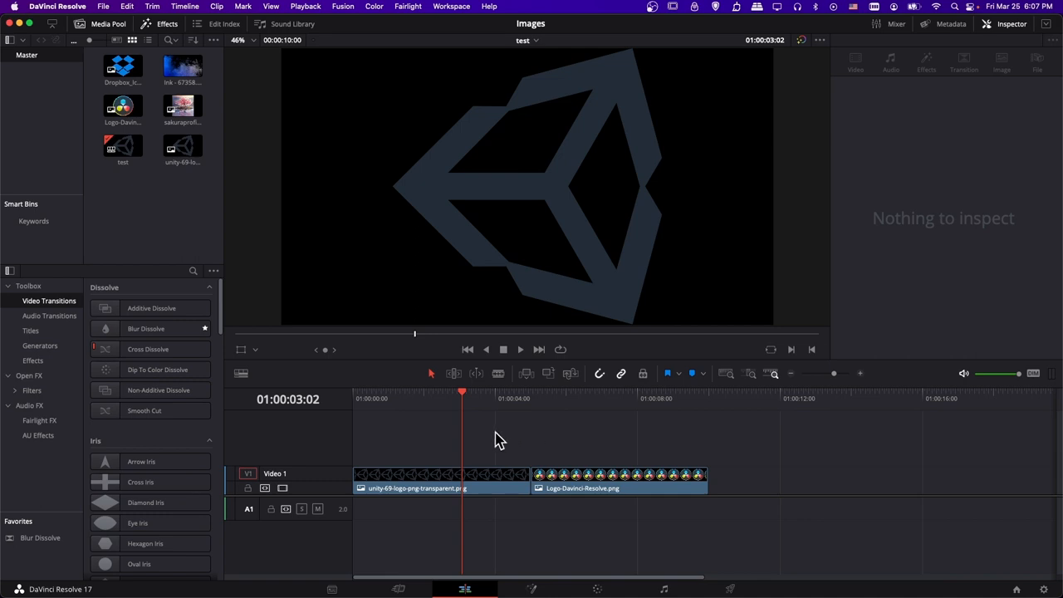
Replace the old logo clips with the Ink clip on Video 1, leaving an empty Video 2.
{"action": "left_click", "coordinate": [415, 474]}
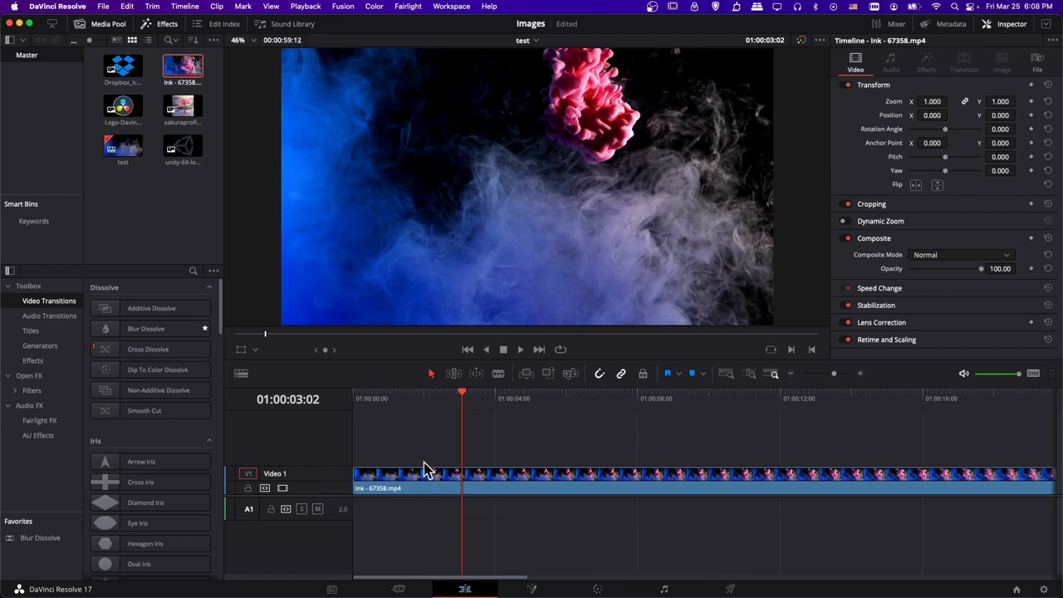
{"action": "left_click", "coordinate": [713, 398]}
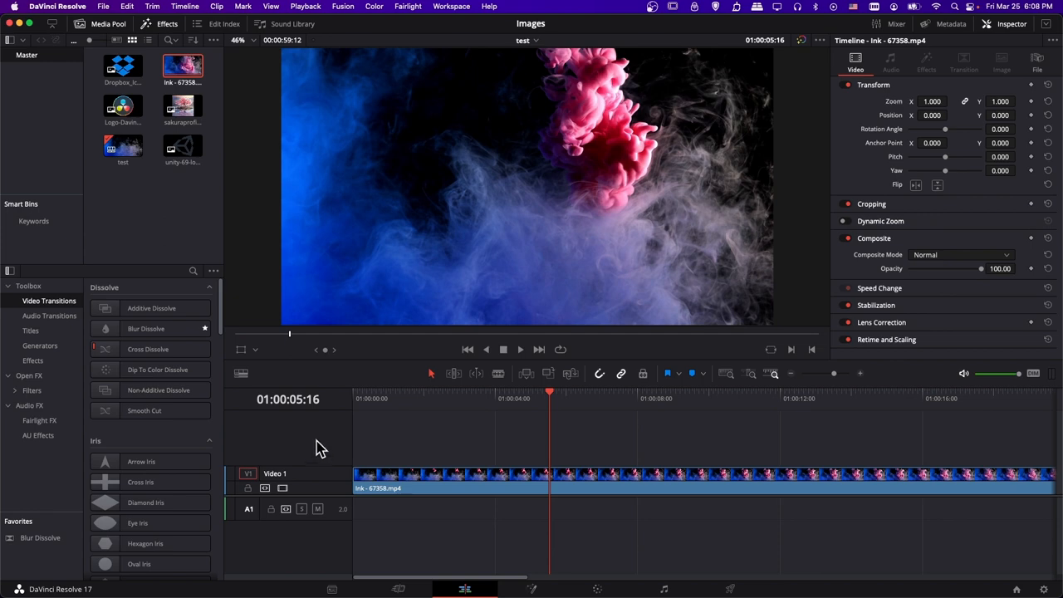
{"action": "mouse_move", "coordinate": [145, 149]}
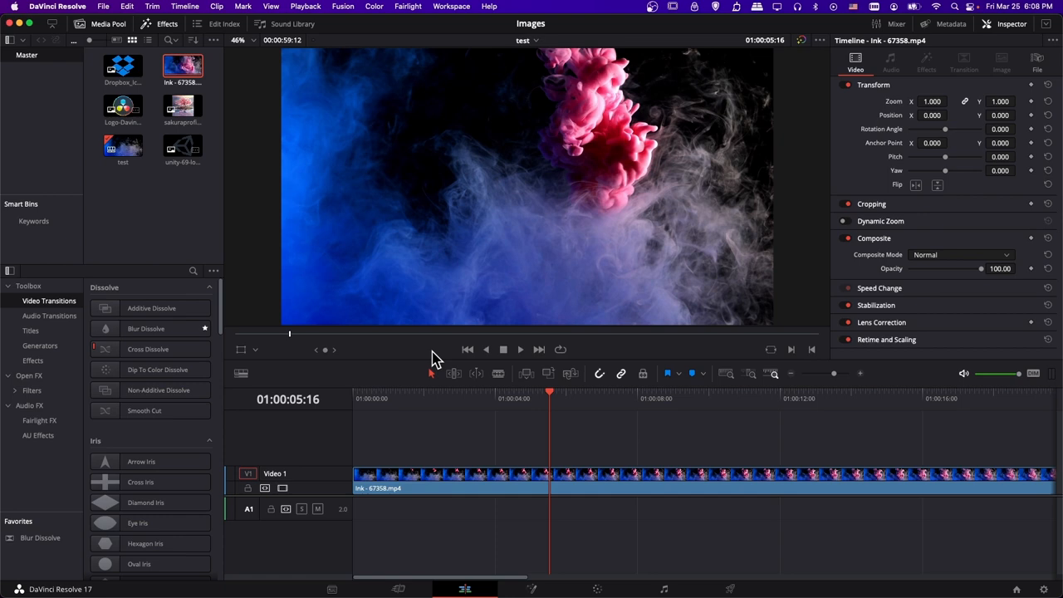
{"action": "left_click", "coordinate": [122, 106]}
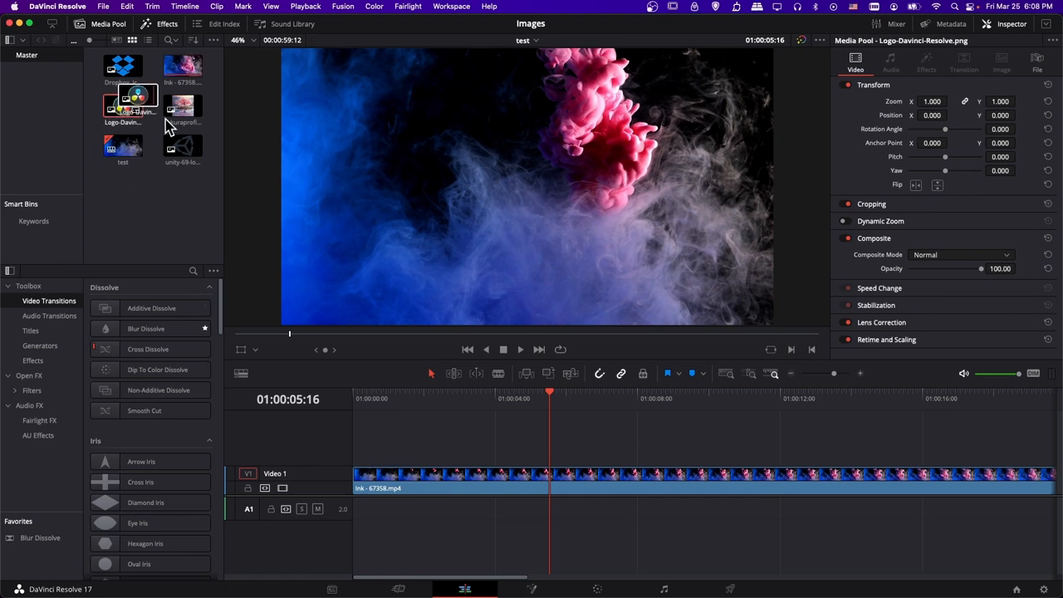
{"action": "left_click", "coordinate": [123, 100]}
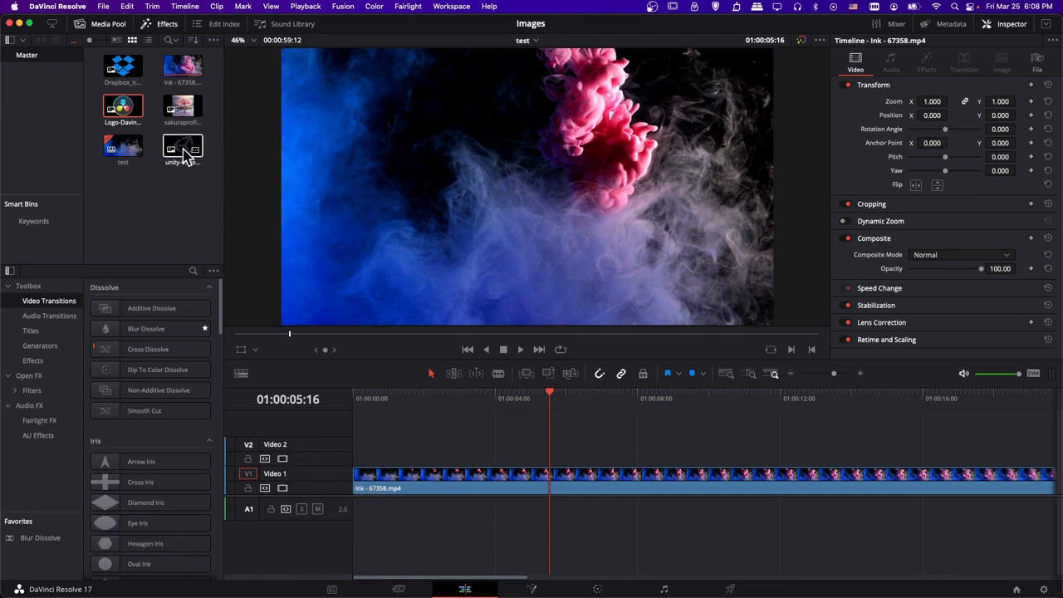
Place unity-69-logo-png-transparent.png on Video 2 directly above the Ink clip.
{"action": "left_click_drag", "start_coordinate": [182, 148], "coordinate": [426, 447]}
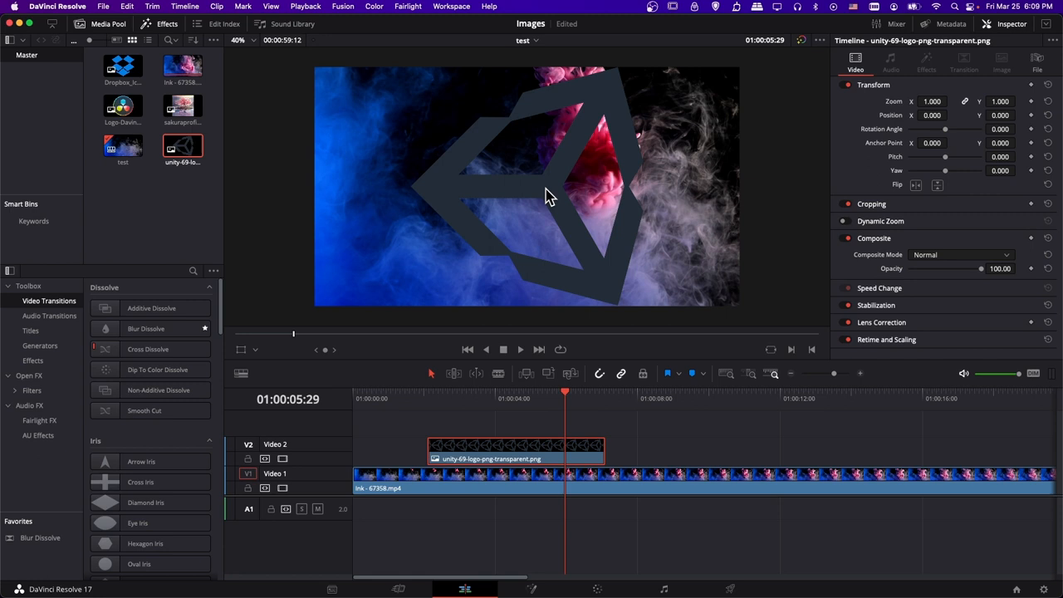
{"action": "mouse_move", "coordinate": [576, 148]}
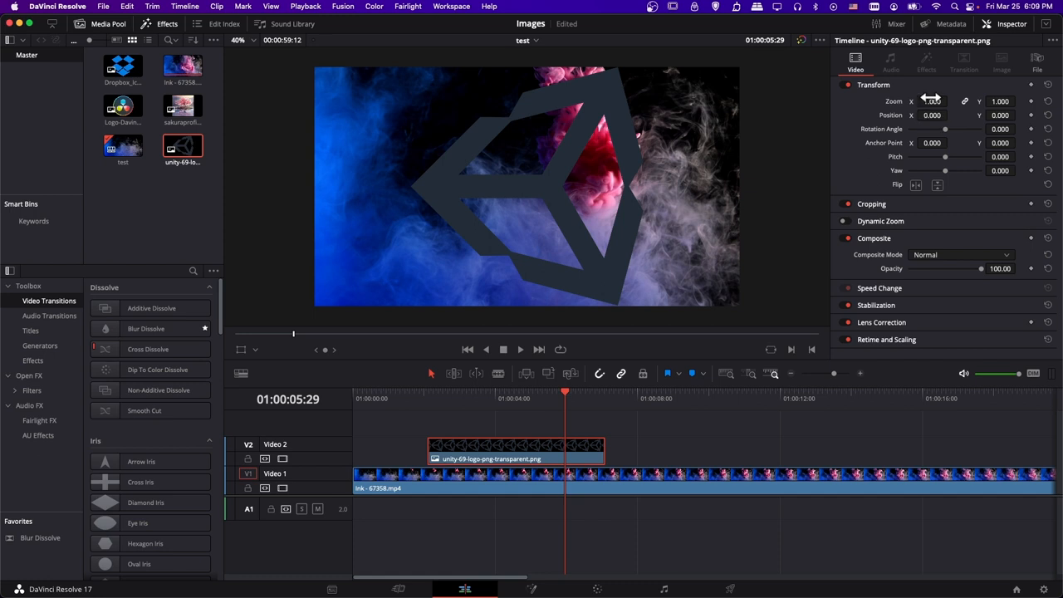
{"action": "mouse_move", "coordinate": [962, 133]}
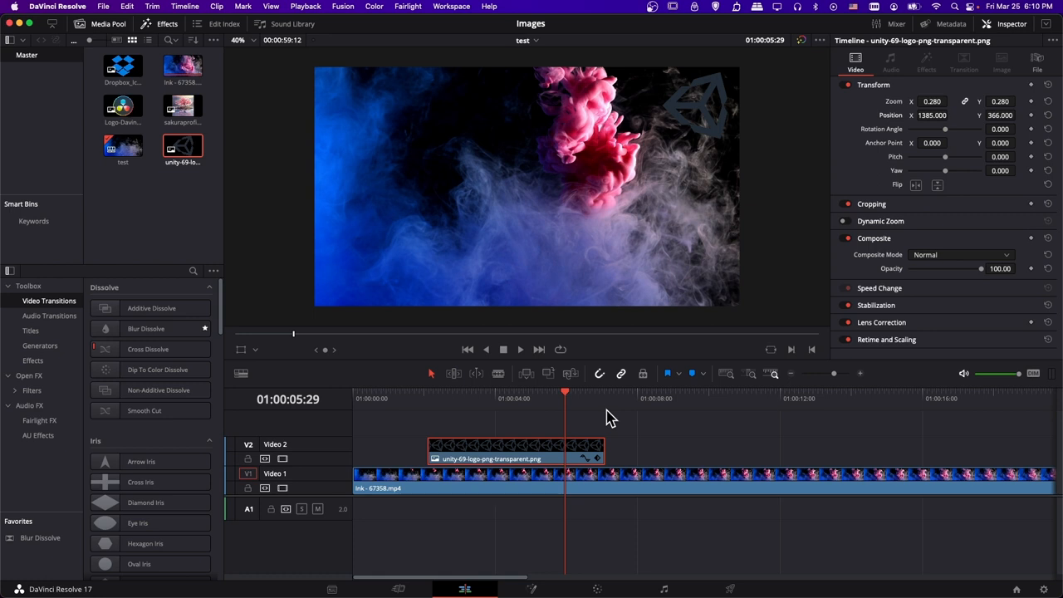
{"action": "mouse_move", "coordinate": [1027, 168]}
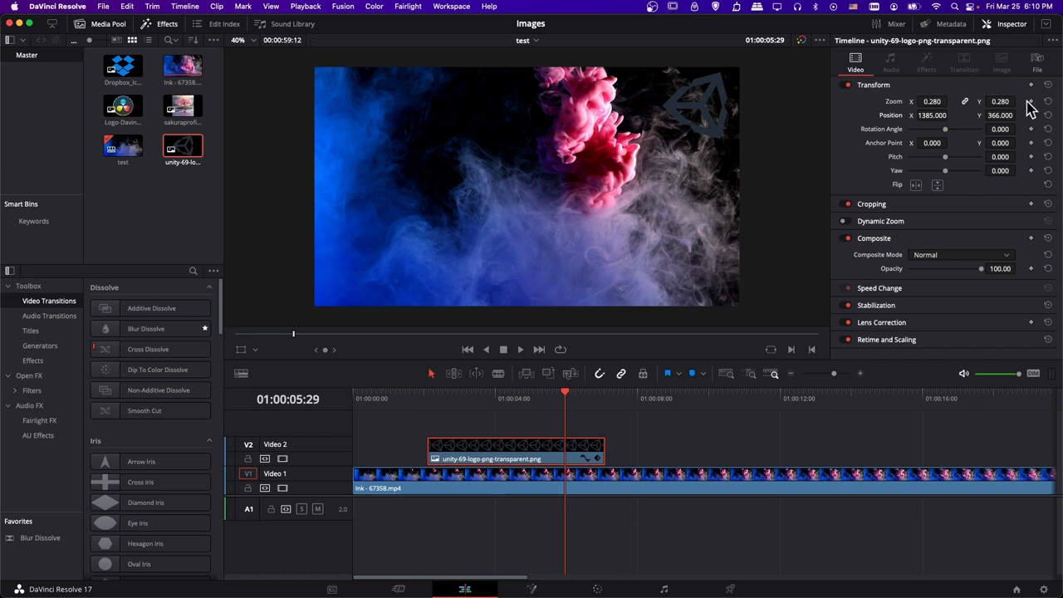
{"action": "mouse_move", "coordinate": [1036, 106]}
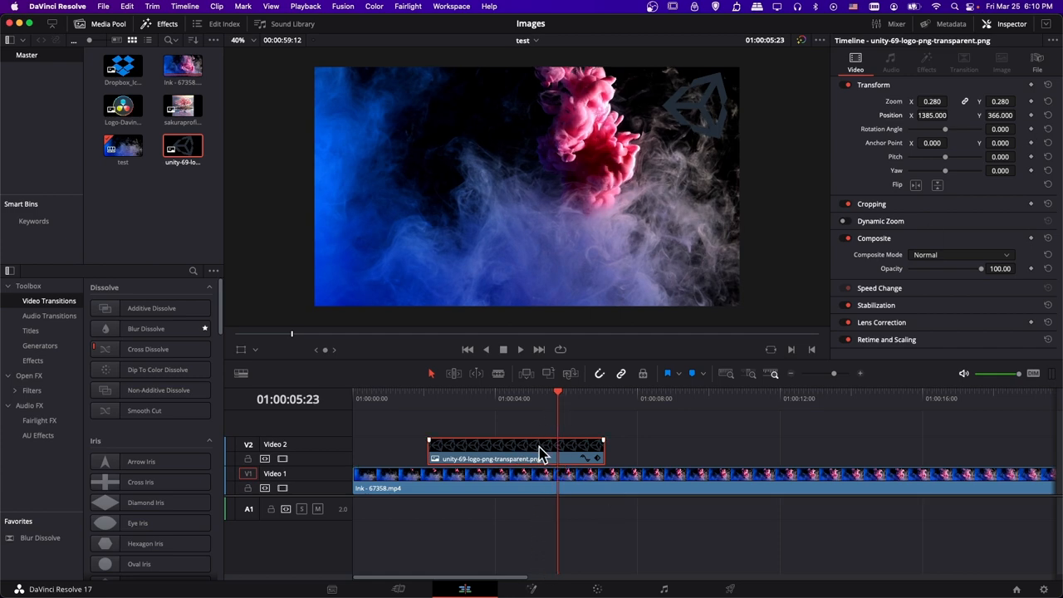
Insert a colour correction node after the Unity logo's media input in Fusion.
{"action": "left_click", "coordinate": [531, 588]}
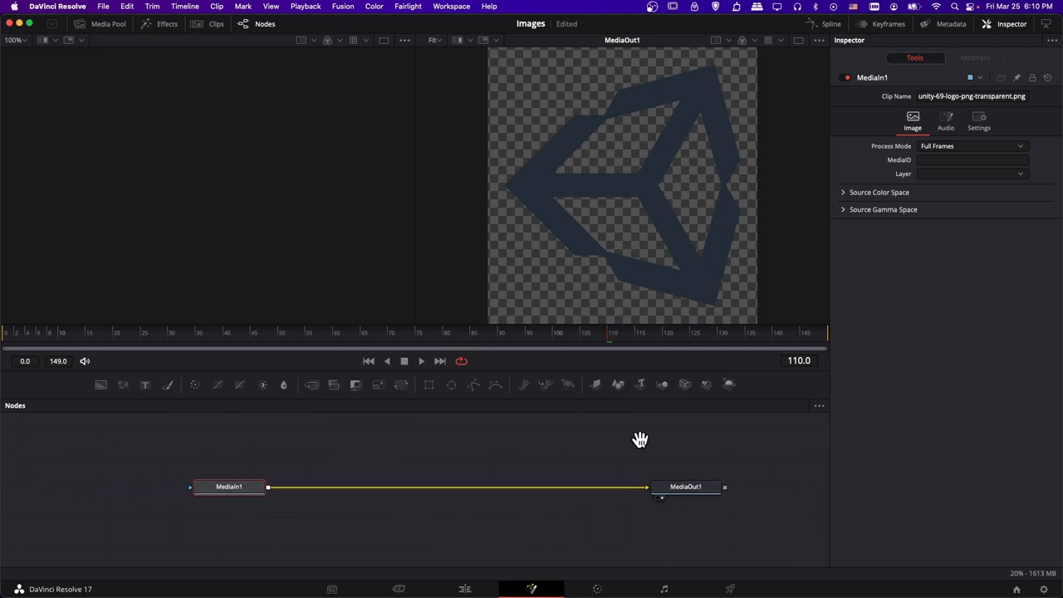
{"action": "mouse_move", "coordinate": [710, 135]}
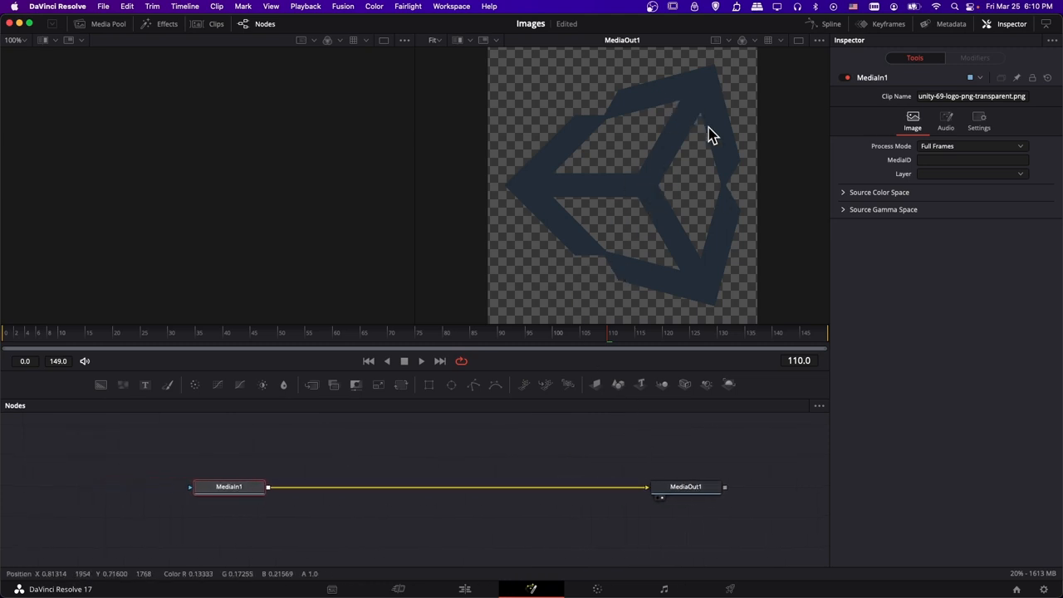
{"action": "mouse_move", "coordinate": [727, 194]}
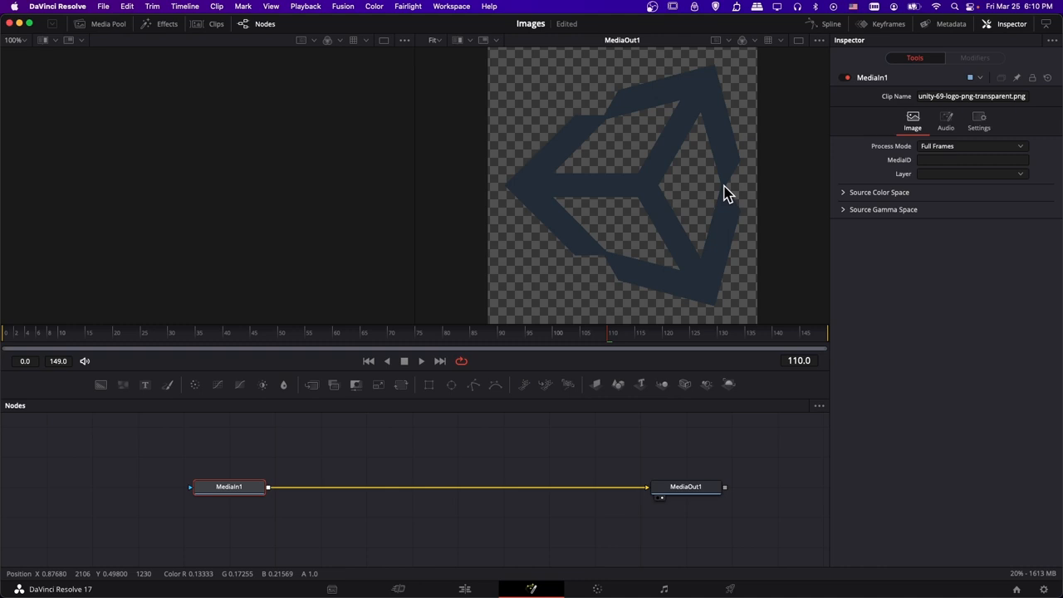
{"action": "left_click", "coordinate": [229, 483]}
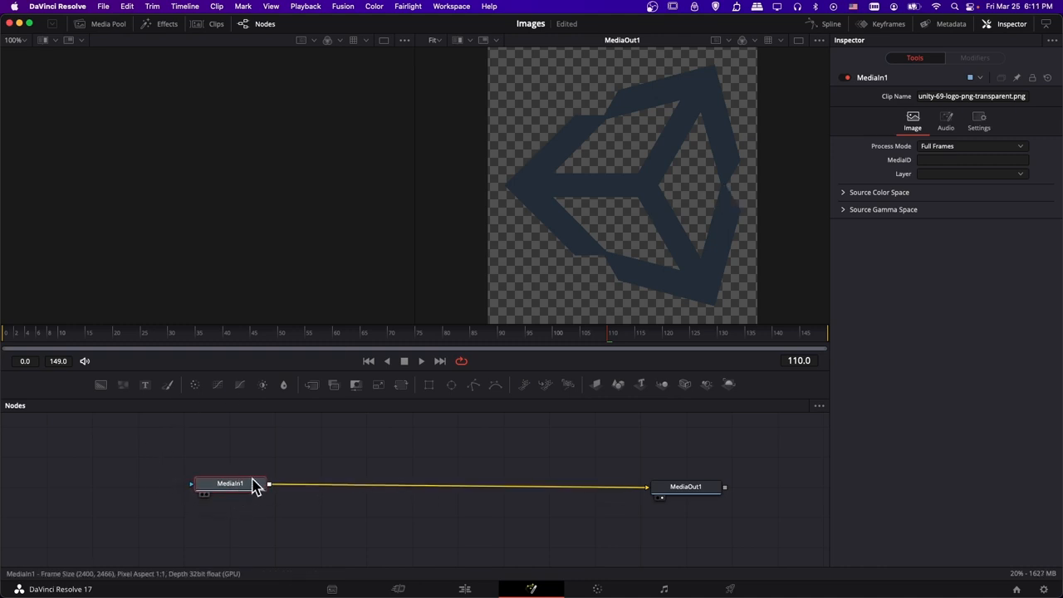
{"action": "mouse_move", "coordinate": [195, 384]}
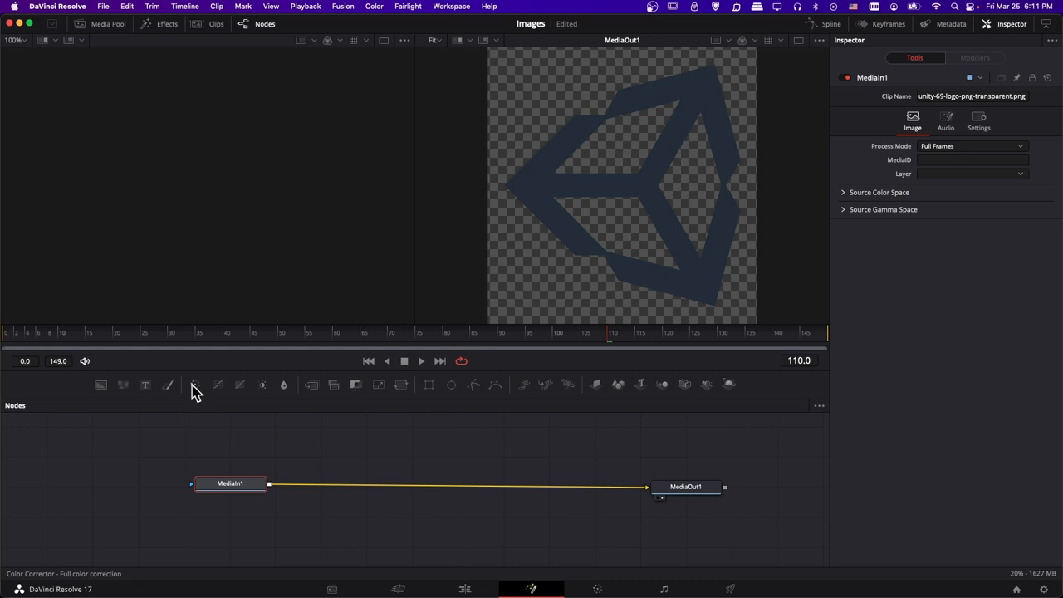
{"action": "left_click", "coordinate": [195, 384]}
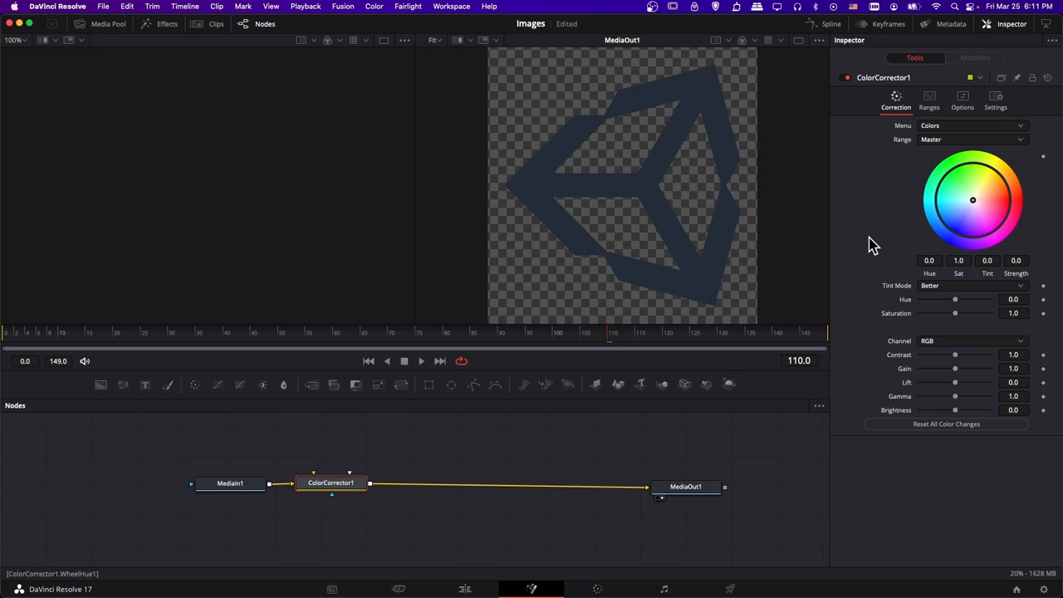
{"action": "mouse_move", "coordinate": [869, 450]}
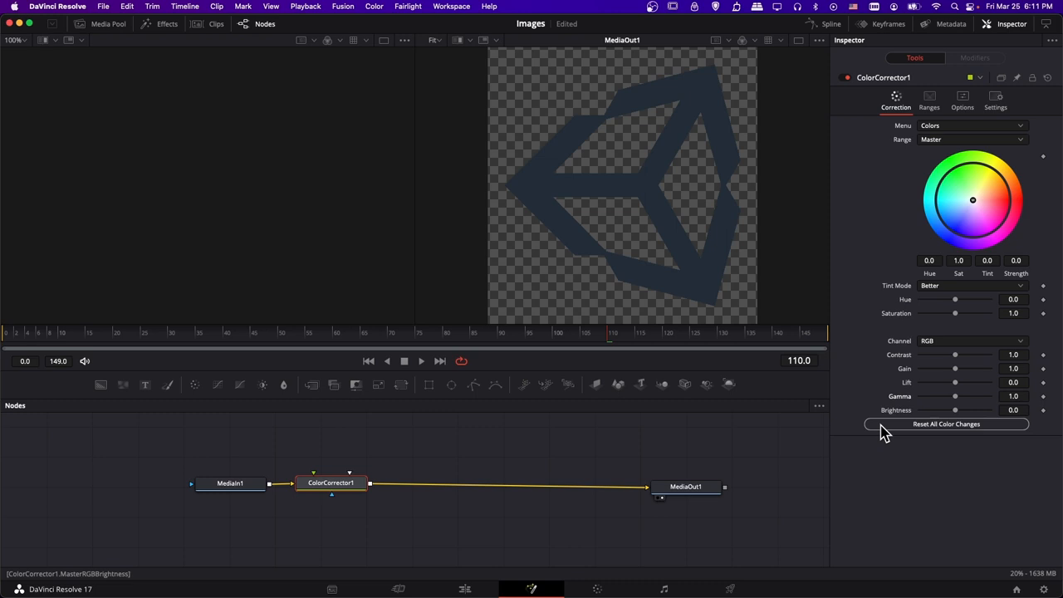
{"action": "mouse_move", "coordinate": [961, 418]}
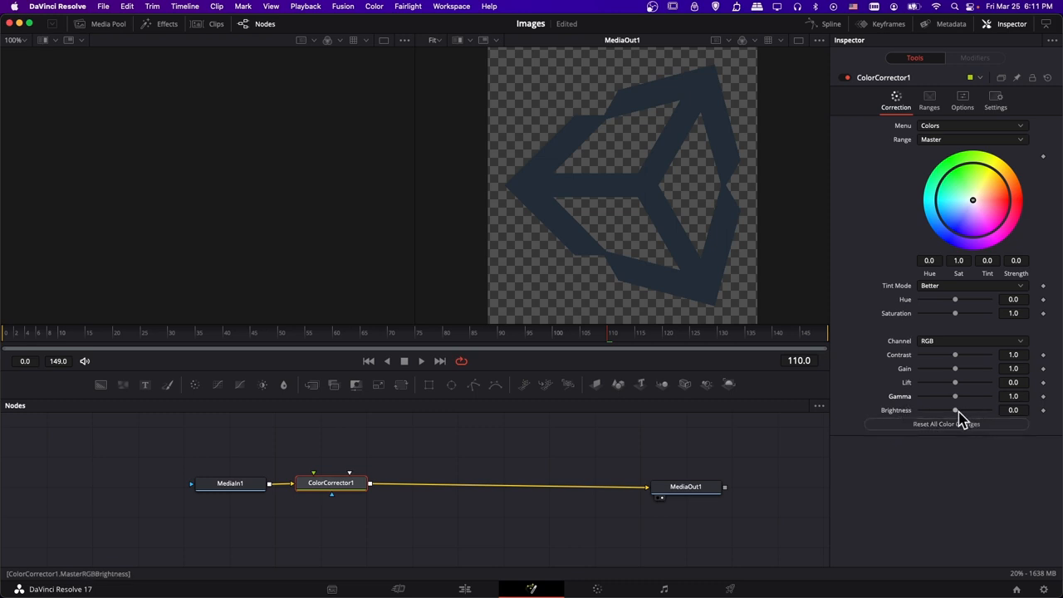
Try brightening the logo, reset brightness to zero, and raise the gamma instead.
{"action": "left_click_drag", "start_coordinate": [955, 410], "coordinate": [960, 411]}
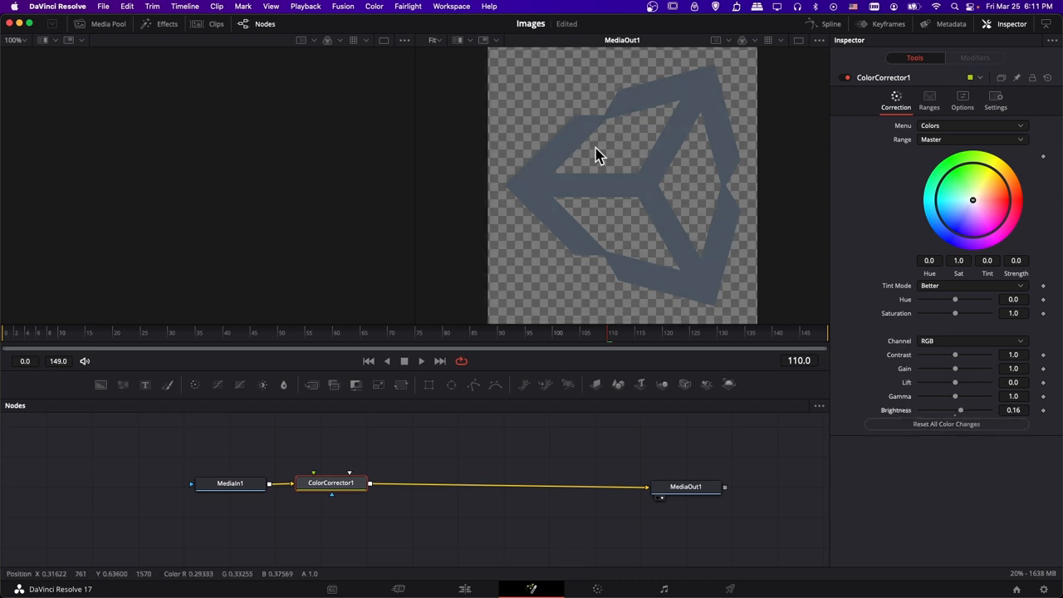
{"action": "left_click_drag", "start_coordinate": [960, 409], "coordinate": [955, 409]}
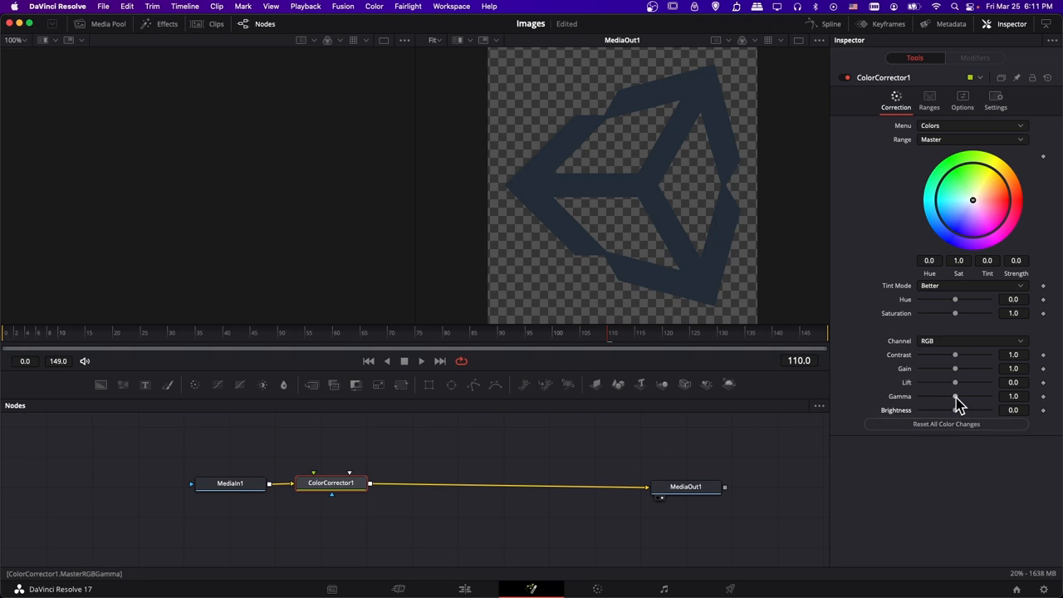
{"action": "left_click_drag", "start_coordinate": [955, 396], "coordinate": [963, 396]}
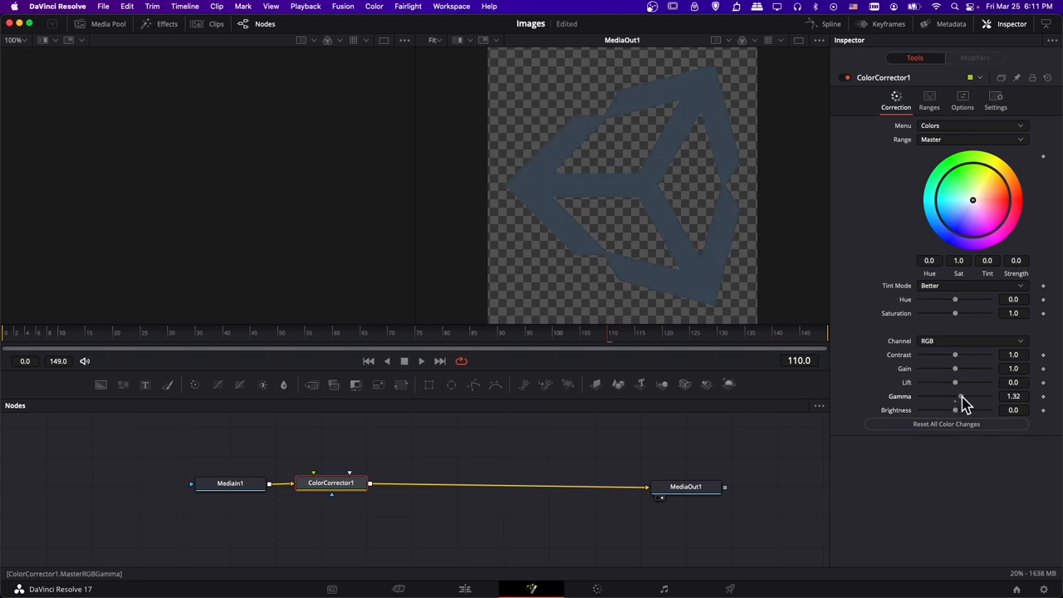
{"action": "left_click_drag", "start_coordinate": [955, 396], "coordinate": [962, 397]}
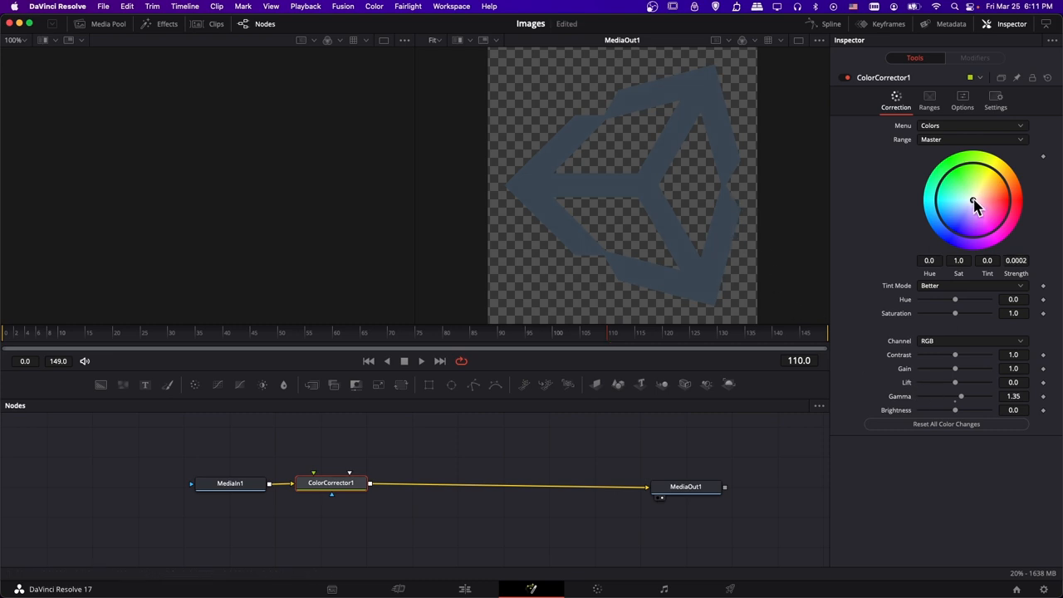
Tint the logo deep red on the colour wheel and raise Saturation to 1.33.
{"action": "left_click_drag", "start_coordinate": [973, 202], "coordinate": [1000, 204]}
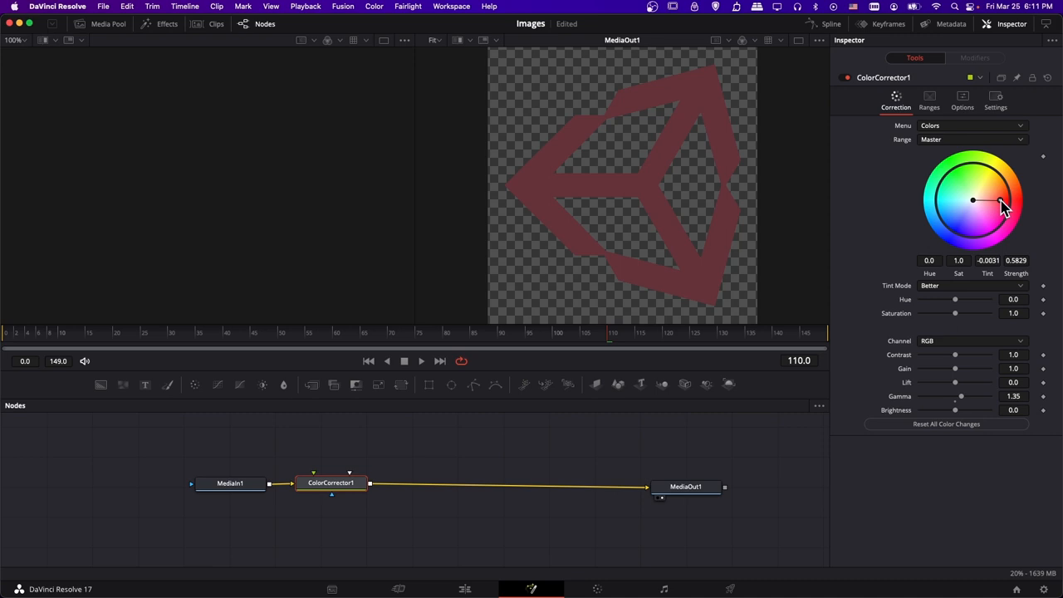
{"action": "left_click_drag", "start_coordinate": [972, 200], "coordinate": [1001, 200]}
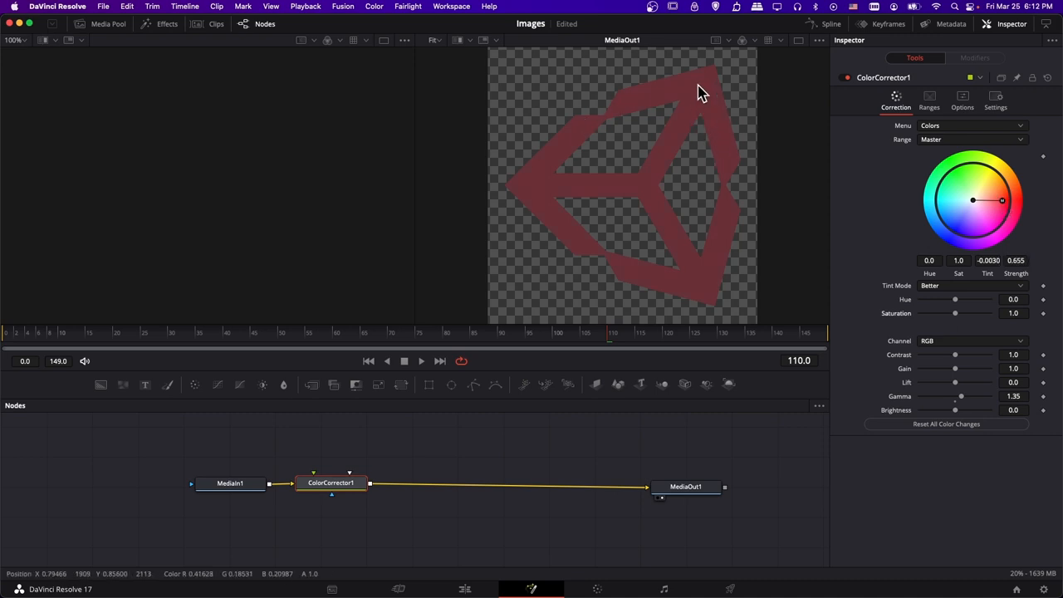
{"action": "mouse_move", "coordinate": [949, 322]}
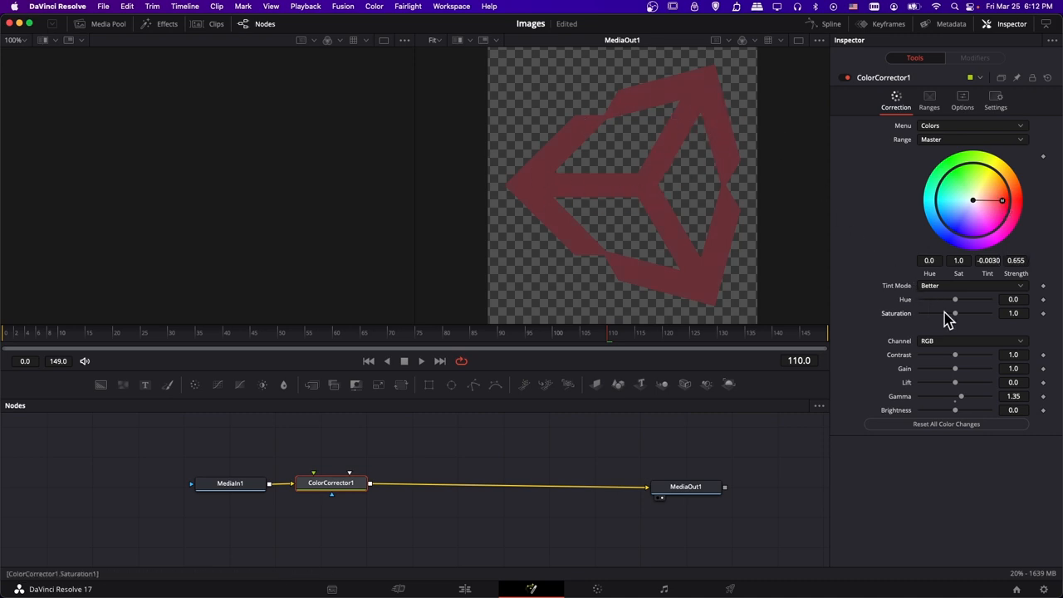
{"action": "left_click_drag", "start_coordinate": [955, 313], "coordinate": [971, 313]}
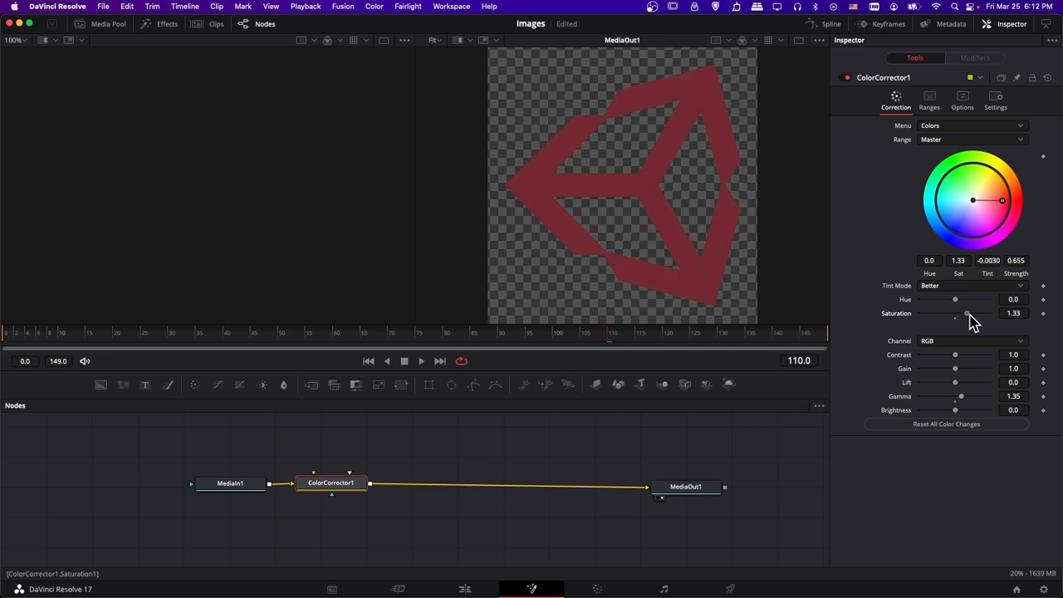
{"action": "left_click_drag", "start_coordinate": [955, 313], "coordinate": [984, 313]}
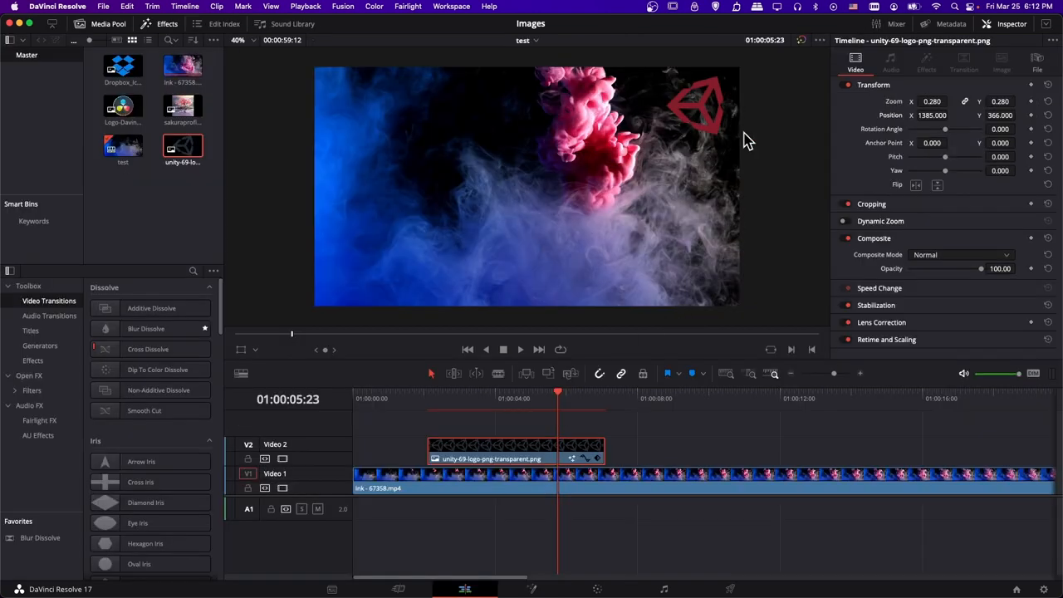
{"action": "mouse_move", "coordinate": [704, 107]}
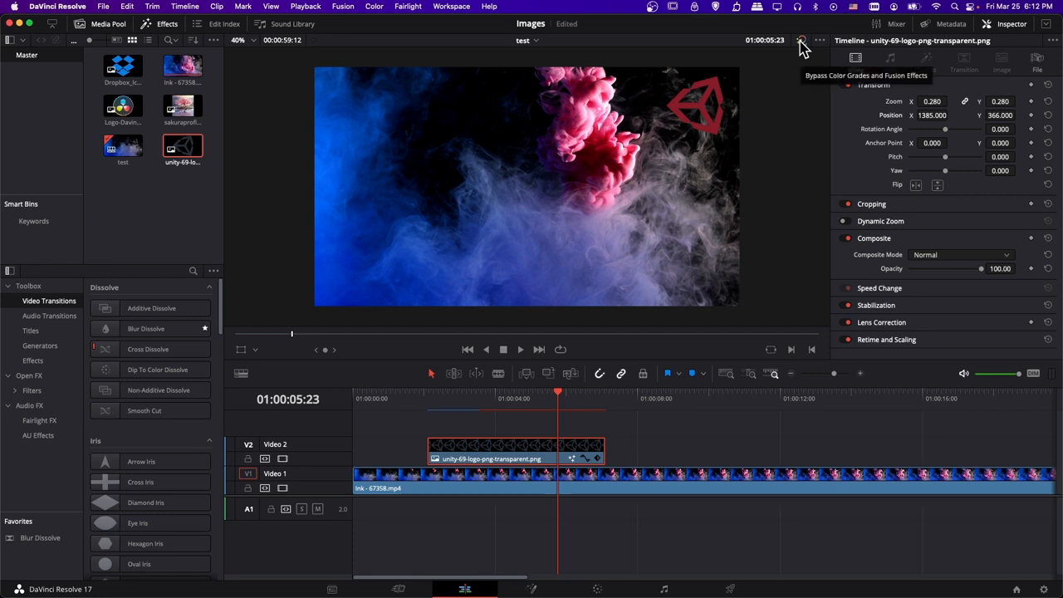
Return to the Edit page and select the ink clip on Video 1.
{"action": "left_click", "coordinate": [801, 42]}
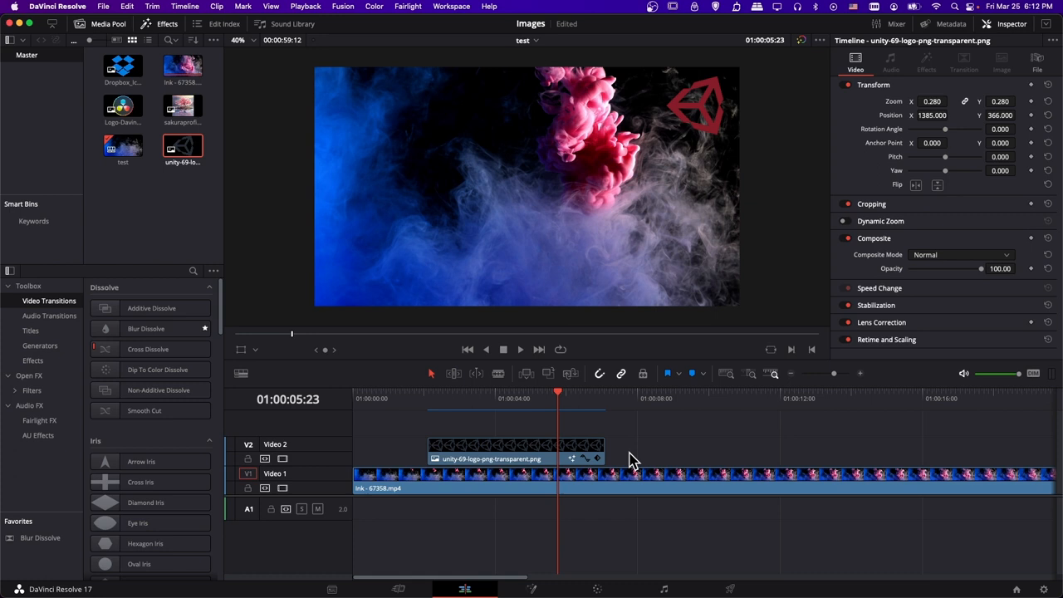
{"action": "mouse_move", "coordinate": [677, 465]}
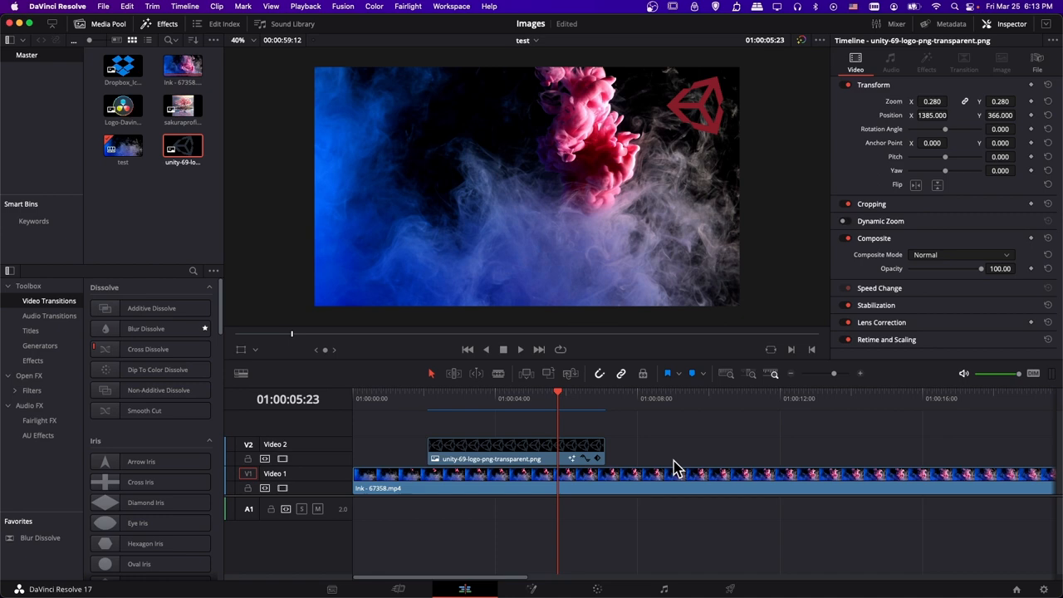
{"action": "left_click", "coordinate": [647, 391]}
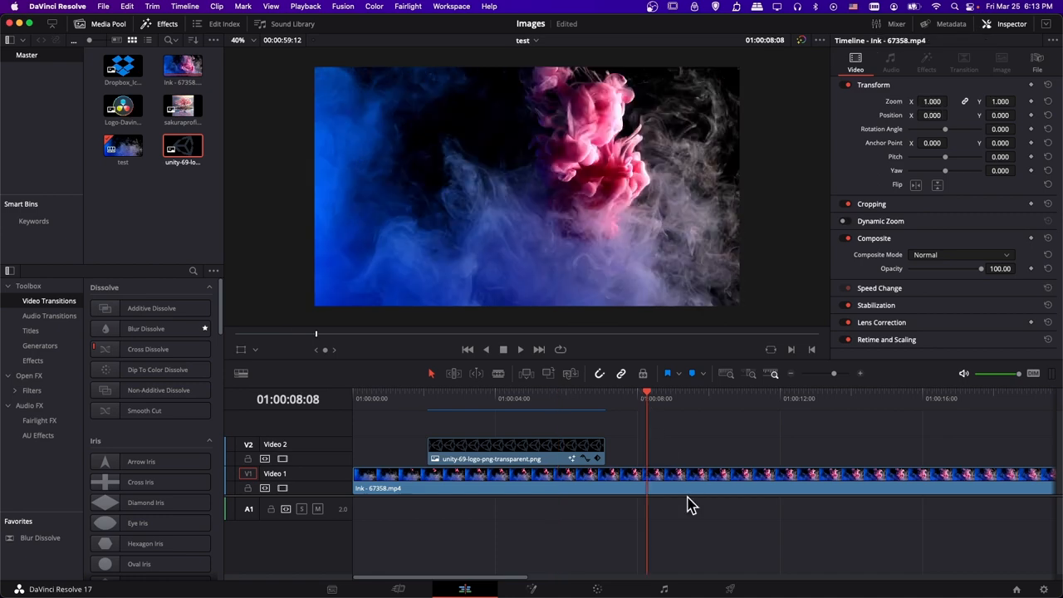
{"action": "mouse_move", "coordinate": [678, 480]}
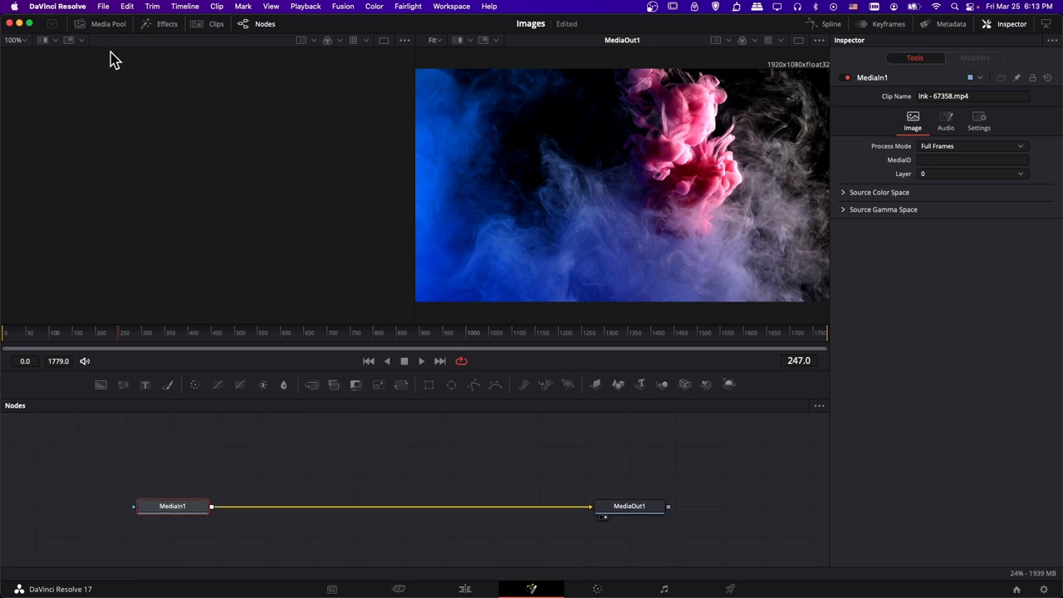
Add 768px-Godot_icon.svg.png as MediaIn2 and connect it to MediaIn1's effect mask.
{"action": "left_click", "coordinate": [107, 24]}
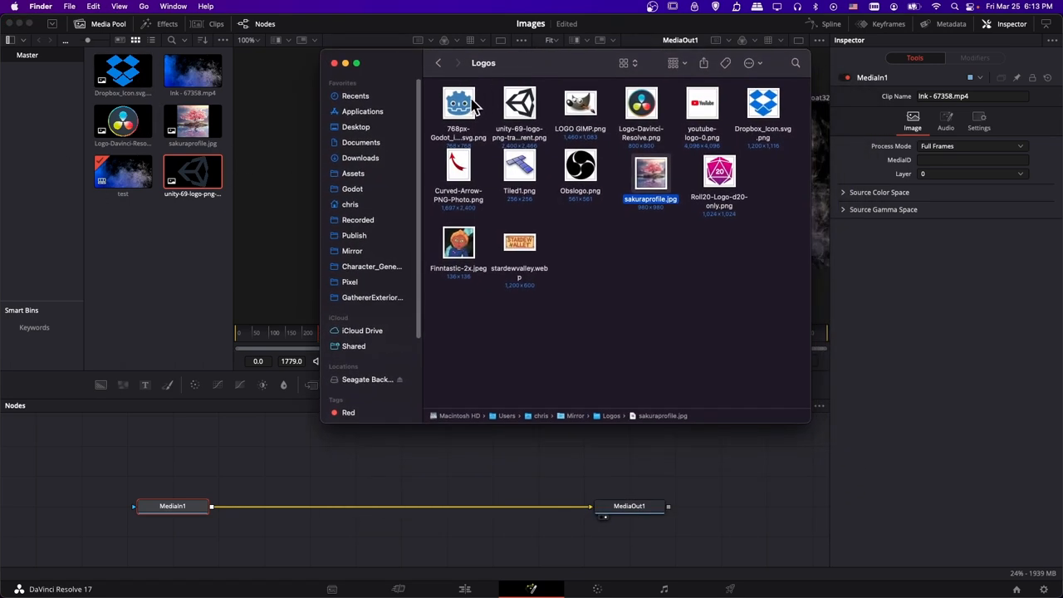
{"action": "double_click", "coordinate": [459, 102]}
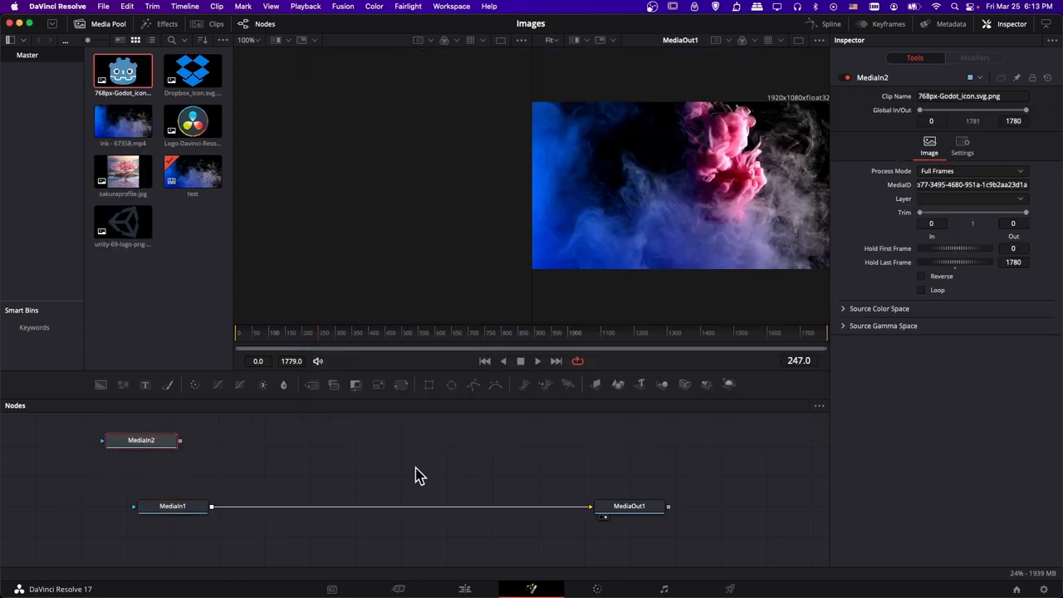
{"action": "left_click_drag", "start_coordinate": [141, 440], "coordinate": [193, 467]}
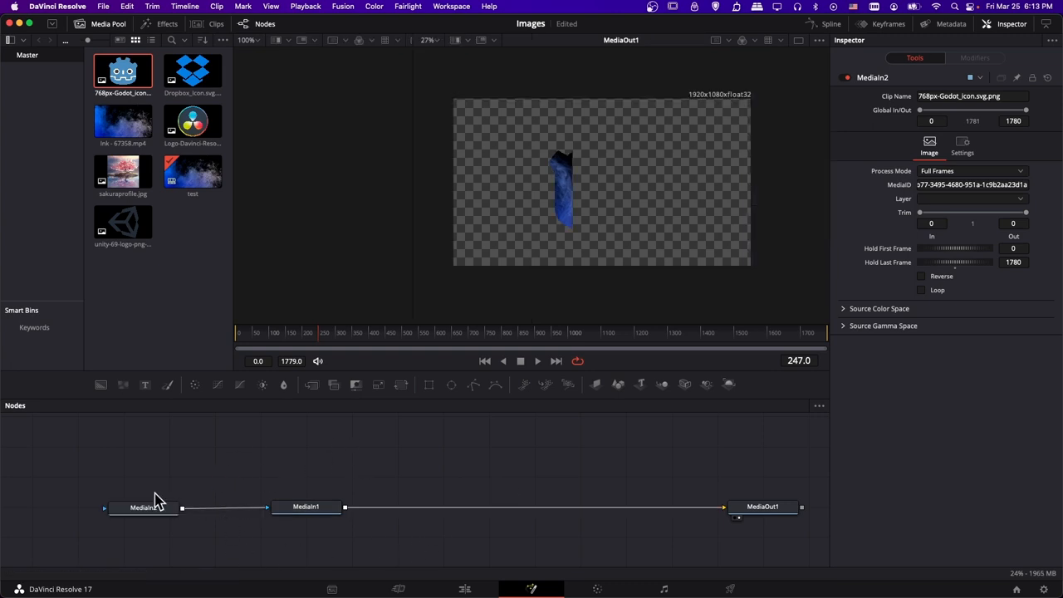
{"action": "left_click", "coordinate": [143, 507]}
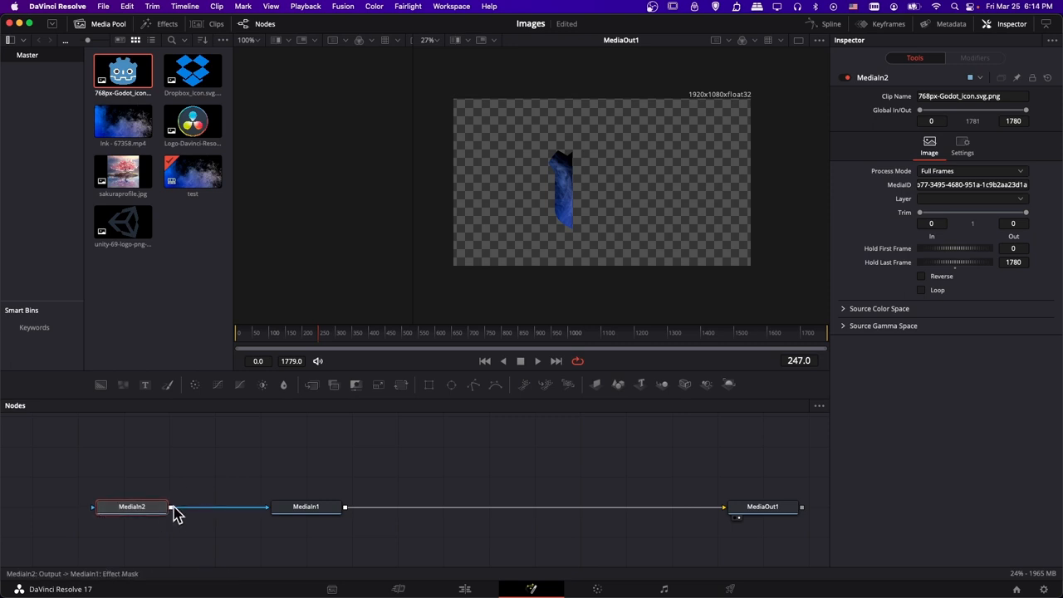
Insert a Transform node on the Godot mask with Edges set to Duplicate and Center X 0.433.
{"action": "right_click", "coordinate": [174, 512]}
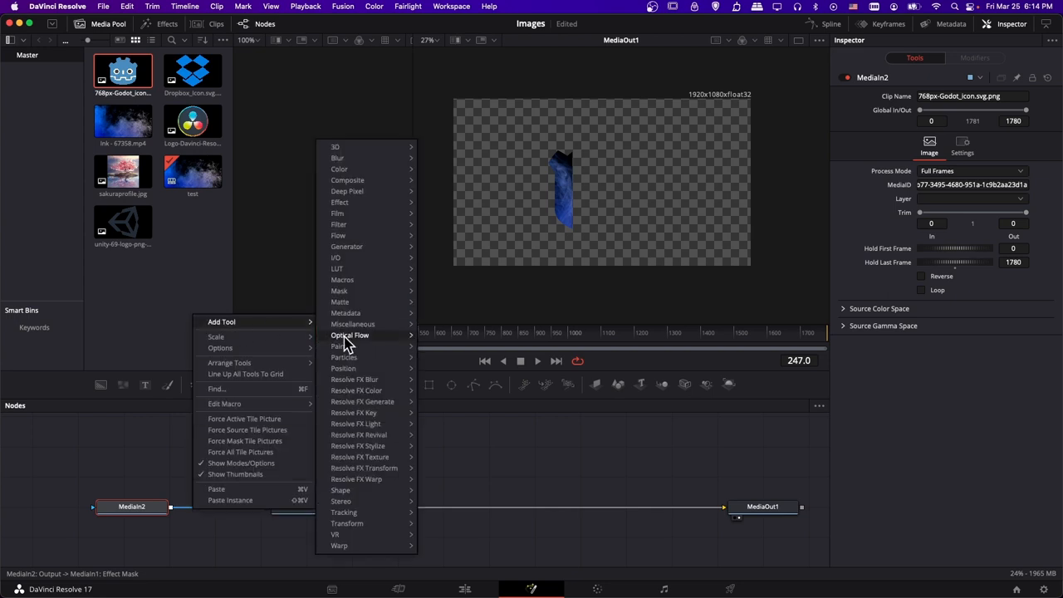
{"action": "left_click", "coordinate": [347, 523]}
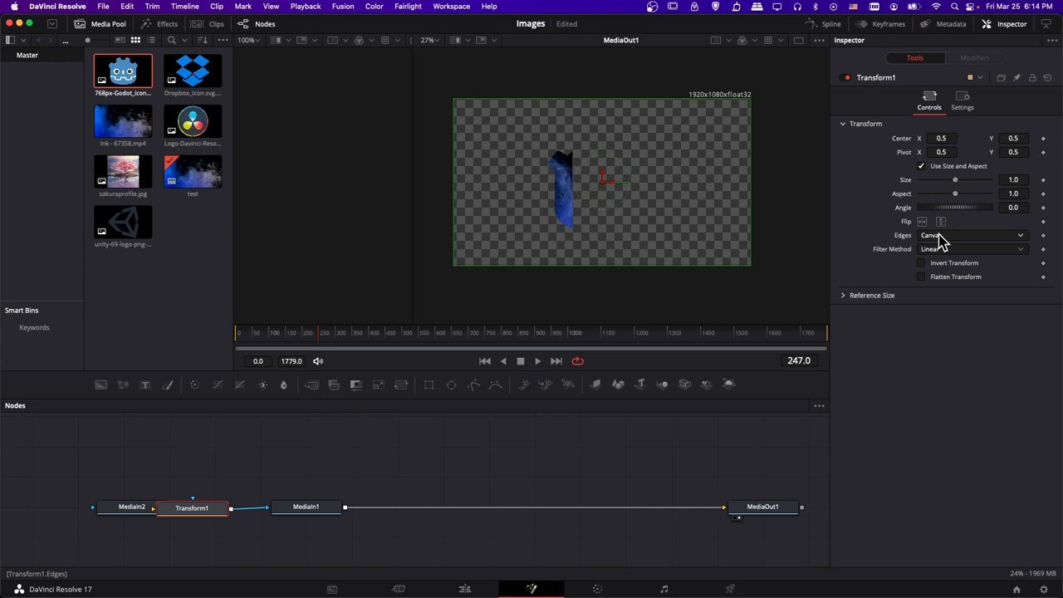
{"action": "left_click", "coordinate": [972, 235]}
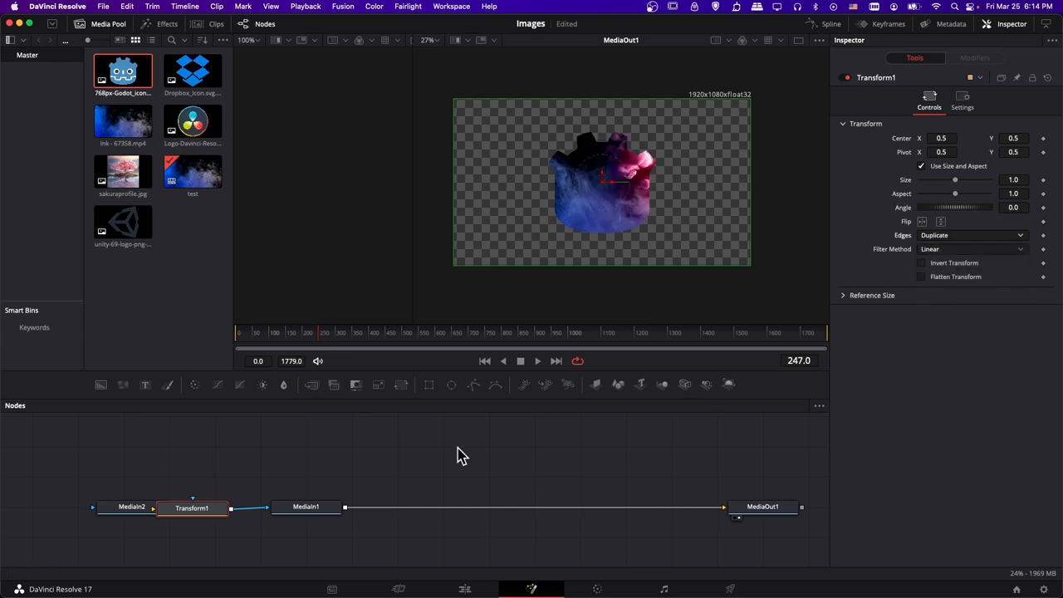
{"action": "left_click", "coordinate": [101, 504]}
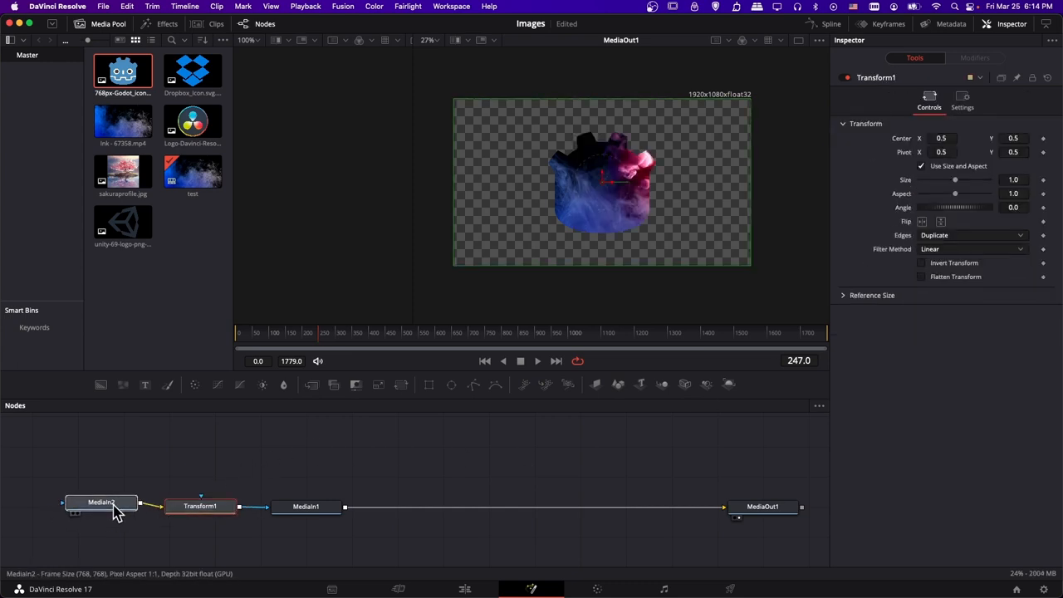
{"action": "left_click", "coordinate": [100, 502]}
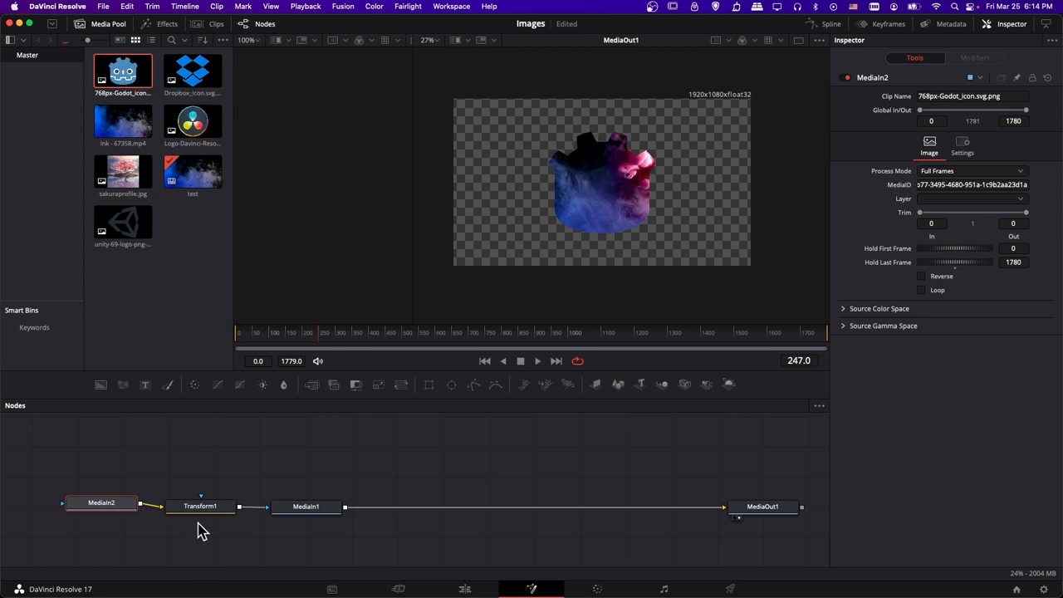
{"action": "left_click", "coordinate": [199, 505]}
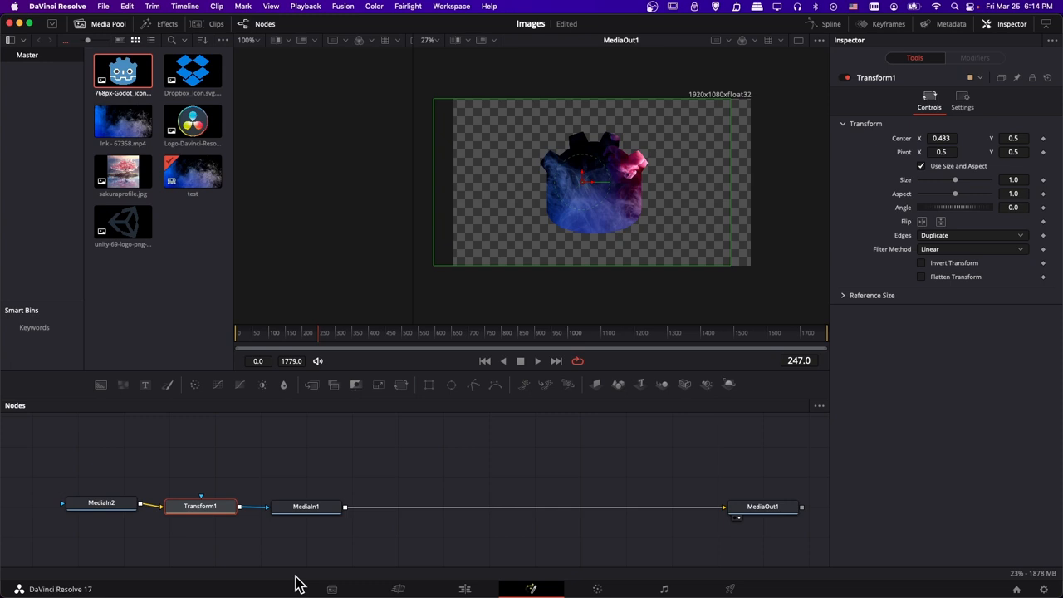
Go back to the Edit page to view the Godot-shaped ink composite.
{"action": "left_click", "coordinate": [464, 588]}
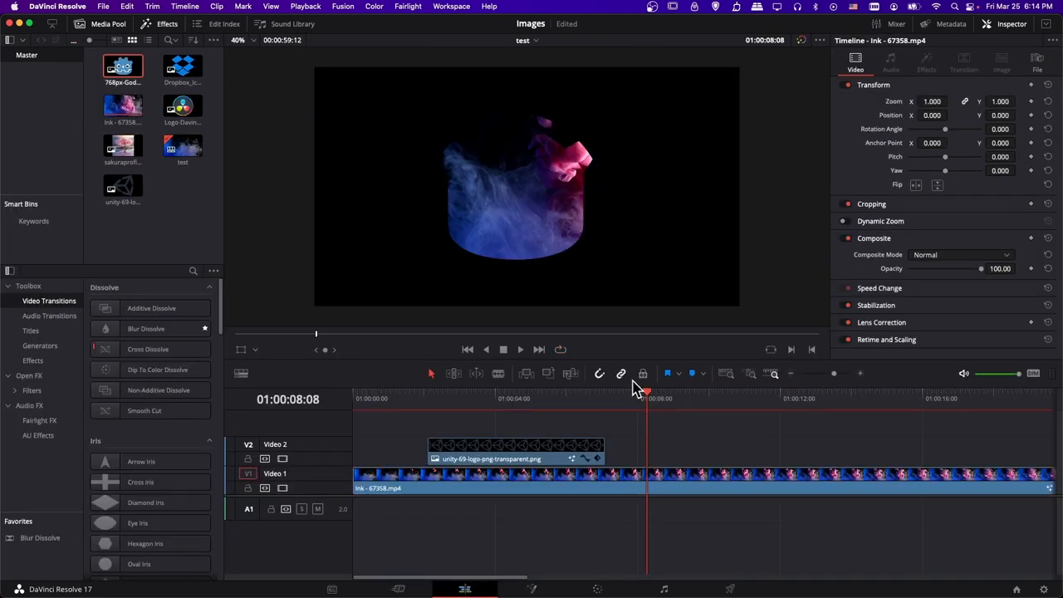
{"action": "mouse_move", "coordinate": [486, 225]}
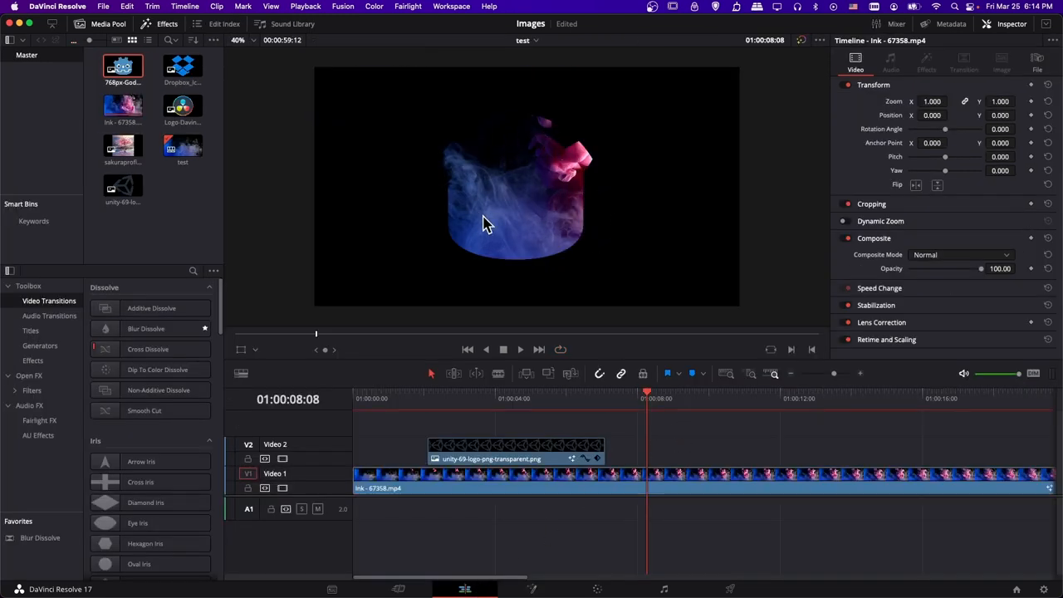
{"action": "mouse_move", "coordinate": [627, 152]}
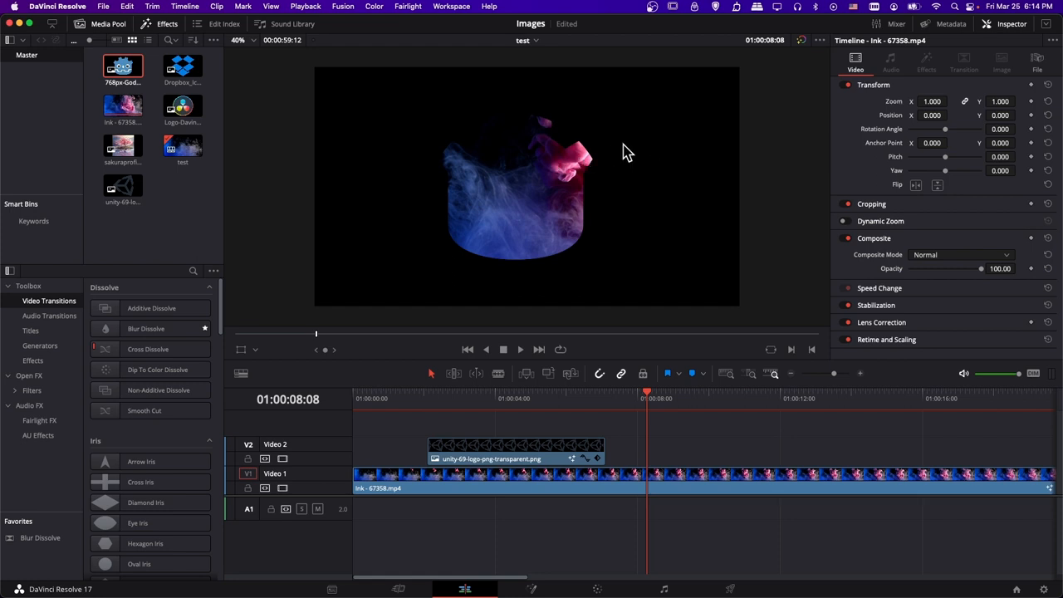
{"action": "mouse_move", "coordinate": [689, 475]}
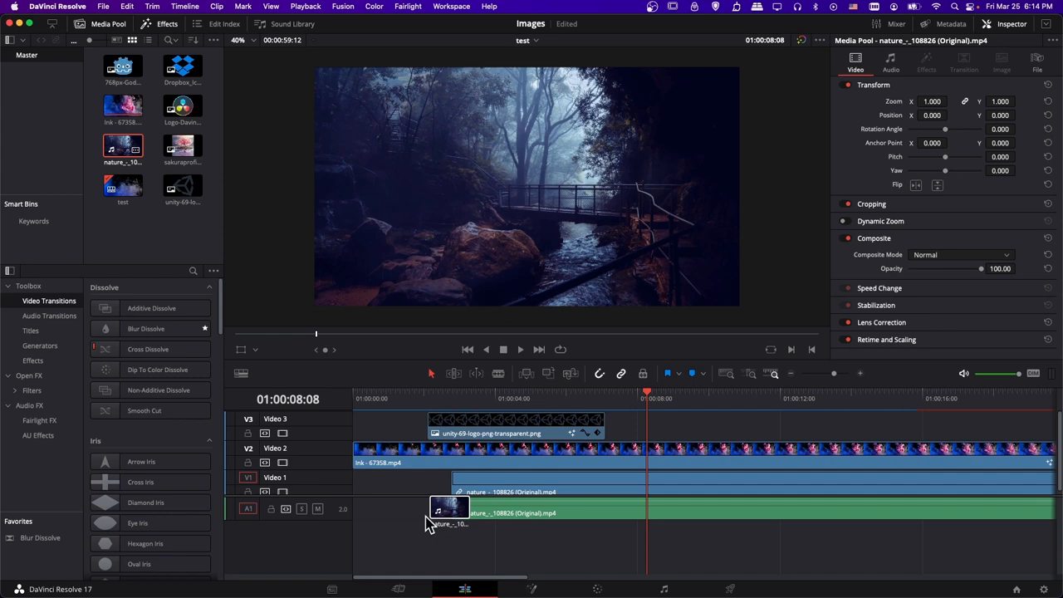
Place the forest nature clip on the track beneath the ink and logo clips.
{"action": "left_click", "coordinate": [588, 398]}
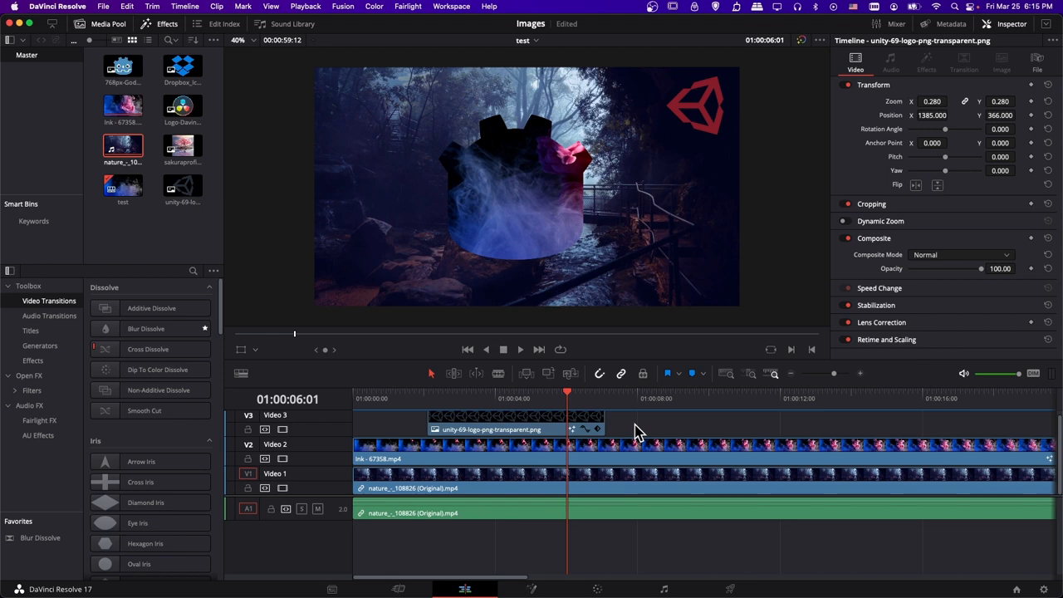
{"action": "mouse_move", "coordinate": [607, 564]}
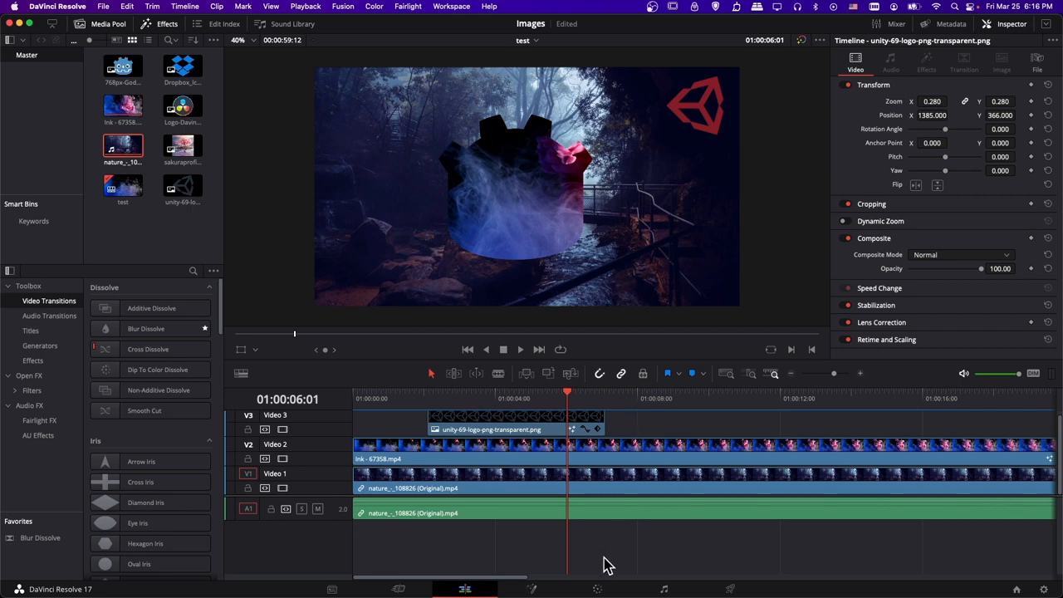
{"action": "mouse_move", "coordinate": [605, 588]}
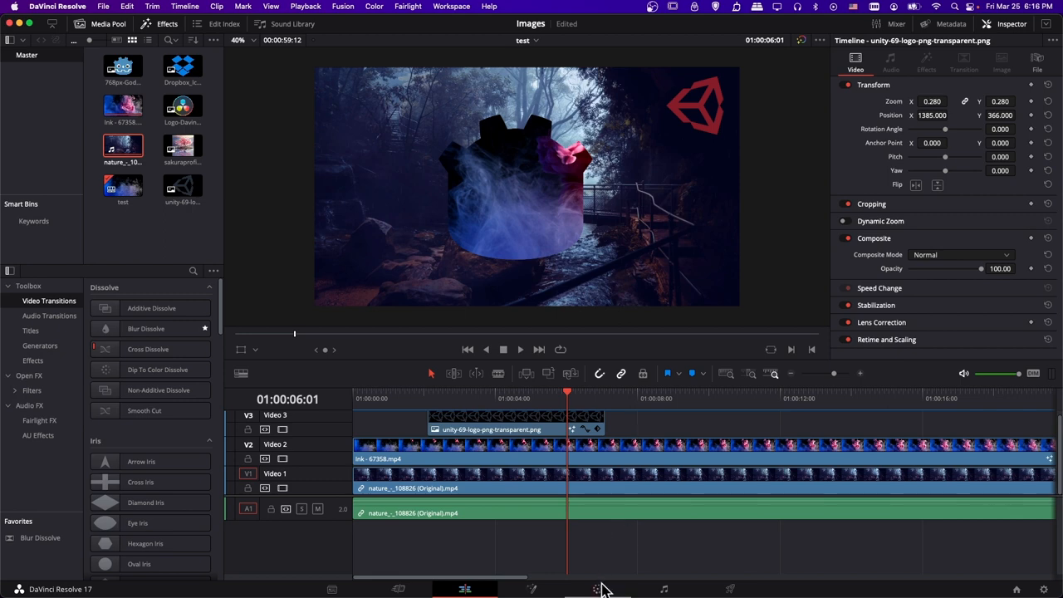
On the Color page, grab a still of the forest composite and select it in the Gallery.
{"action": "left_click", "coordinate": [597, 587]}
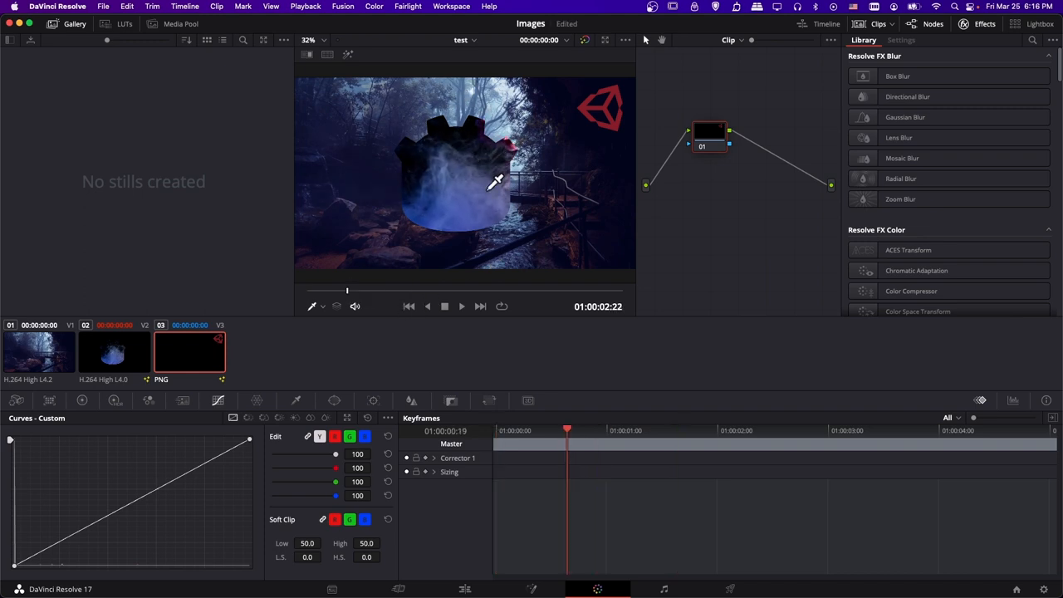
{"action": "mouse_move", "coordinate": [540, 162]}
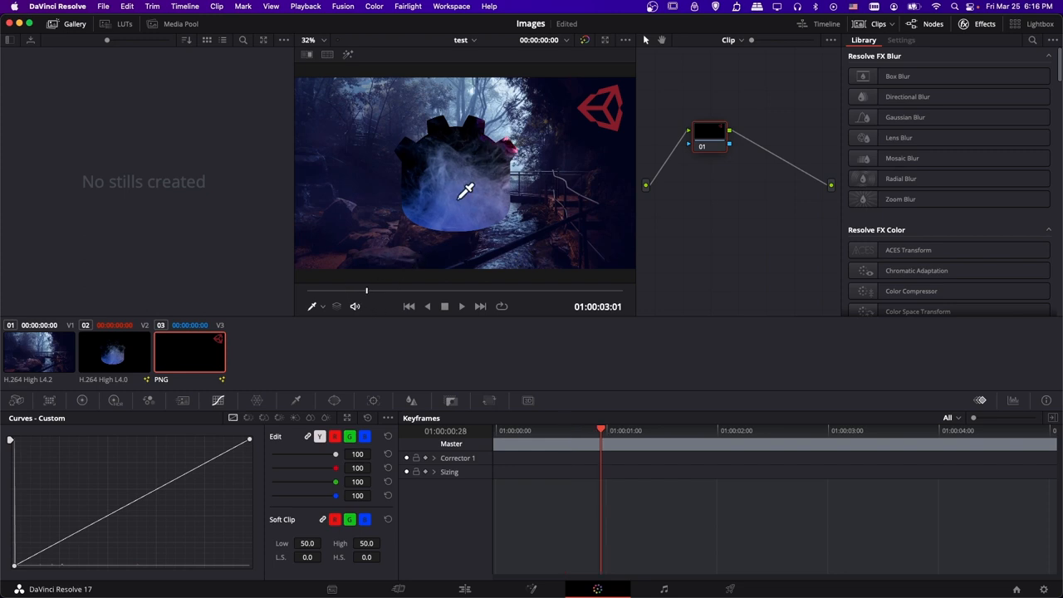
{"action": "mouse_move", "coordinate": [605, 132]}
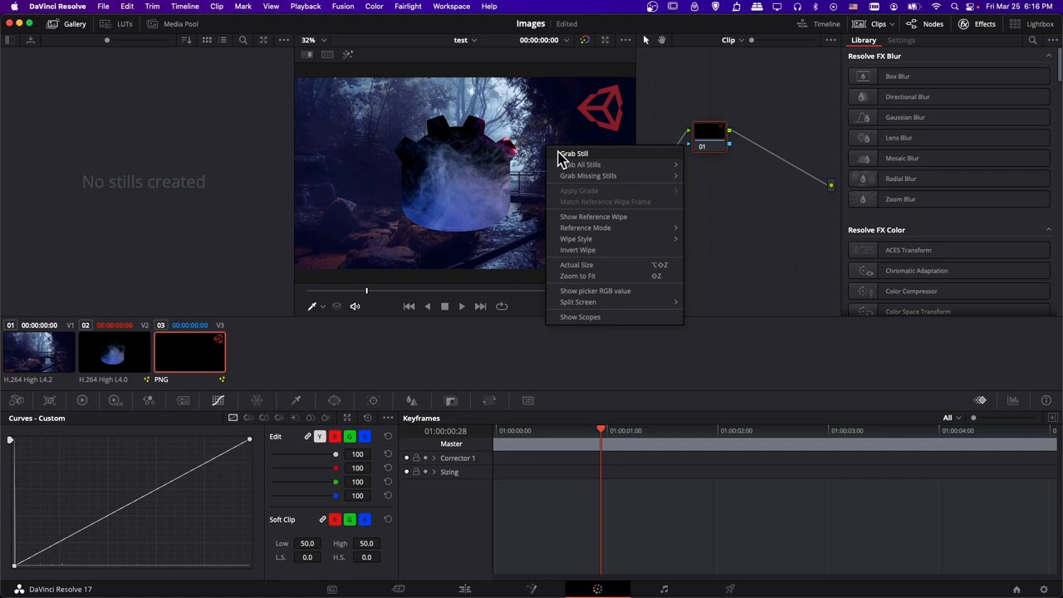
{"action": "left_click", "coordinate": [574, 153]}
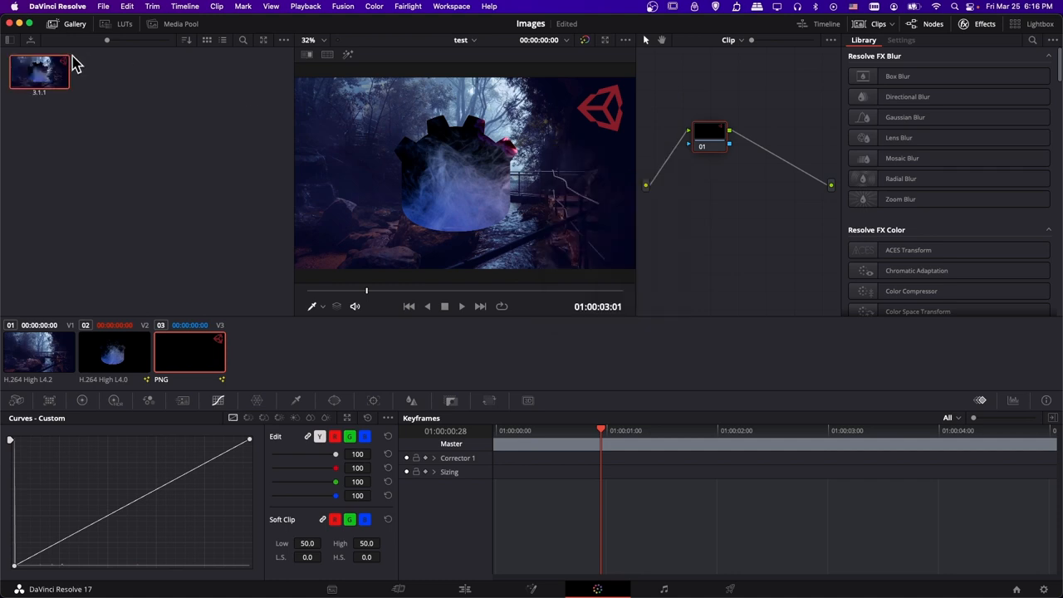
{"action": "mouse_move", "coordinate": [524, 139]}
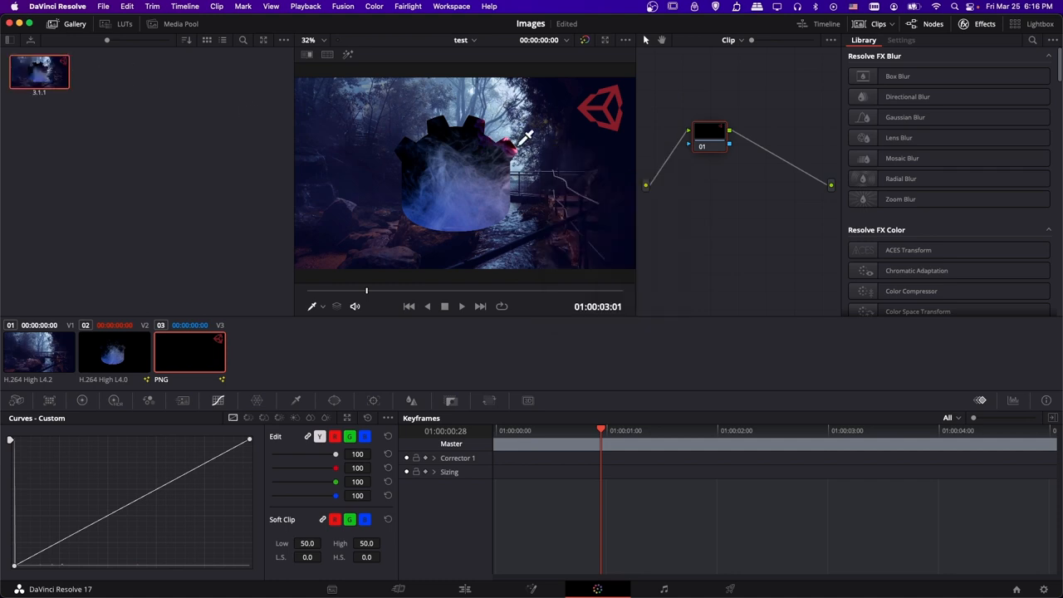
{"action": "mouse_move", "coordinate": [614, 125]}
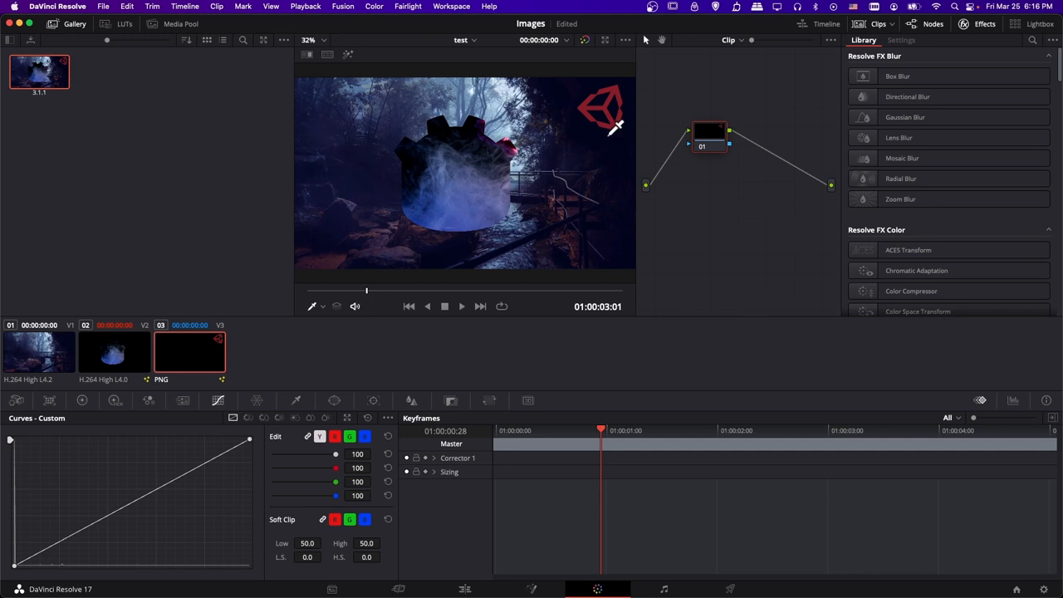
{"action": "left_click", "coordinate": [39, 72]}
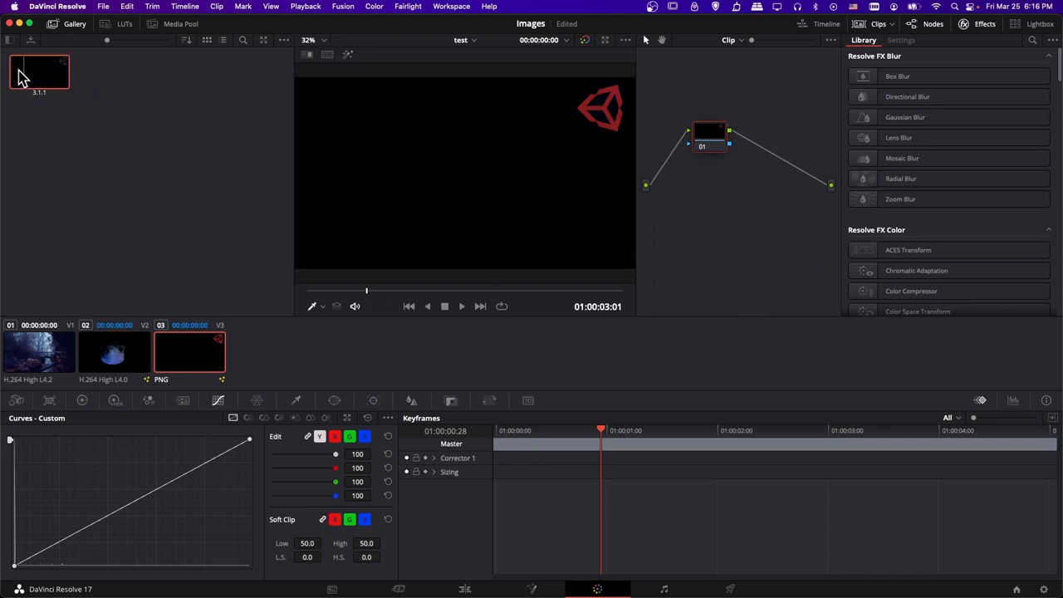
{"action": "left_click", "coordinate": [39, 71]}
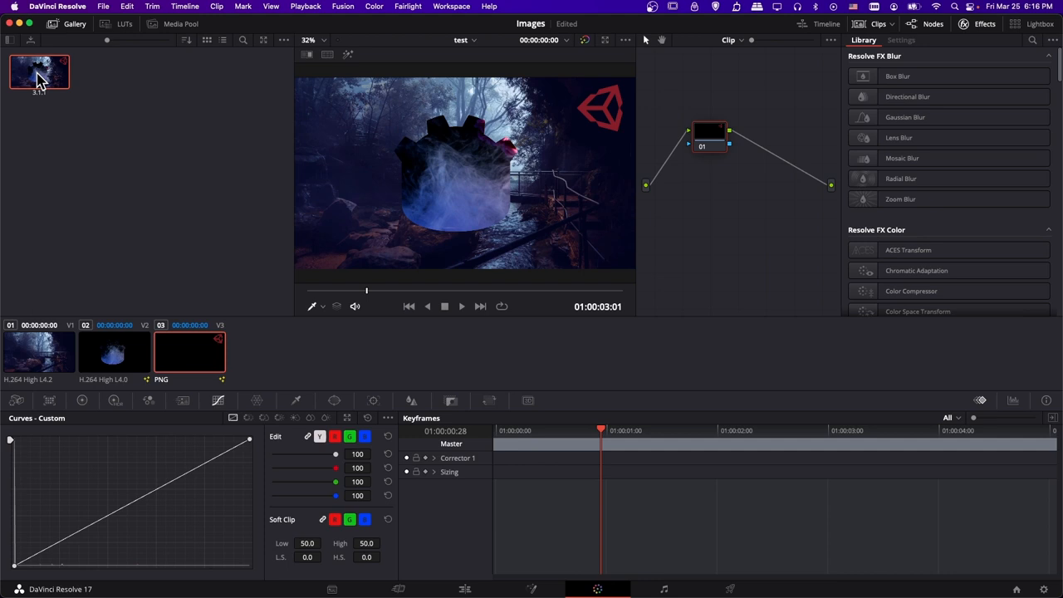
{"action": "right_click", "coordinate": [39, 73]}
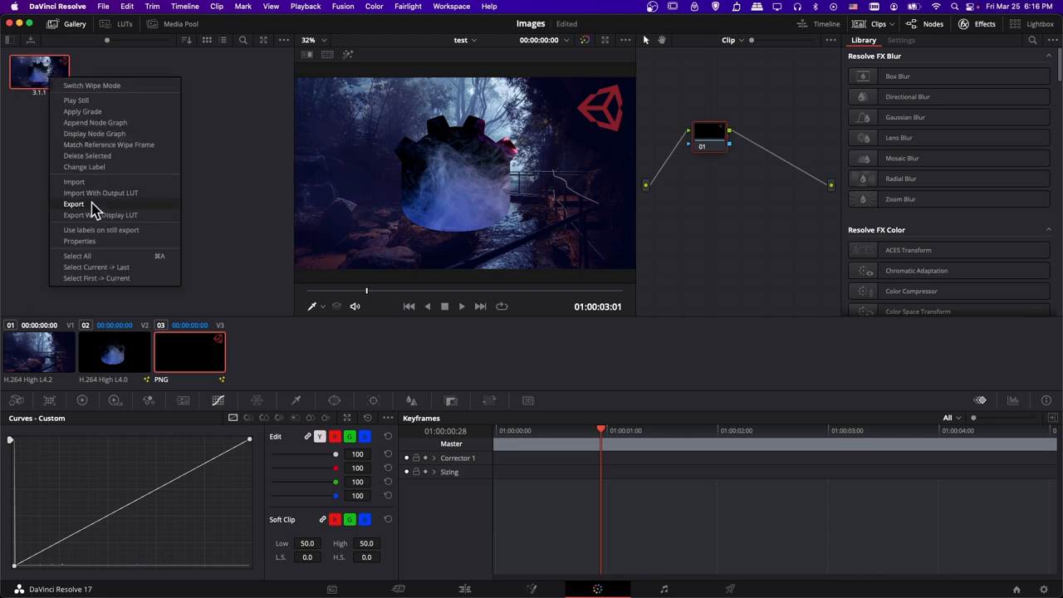
Start exporting the grabbed still as PNGTEST and show the file-format list.
{"action": "left_click", "coordinate": [74, 203]}
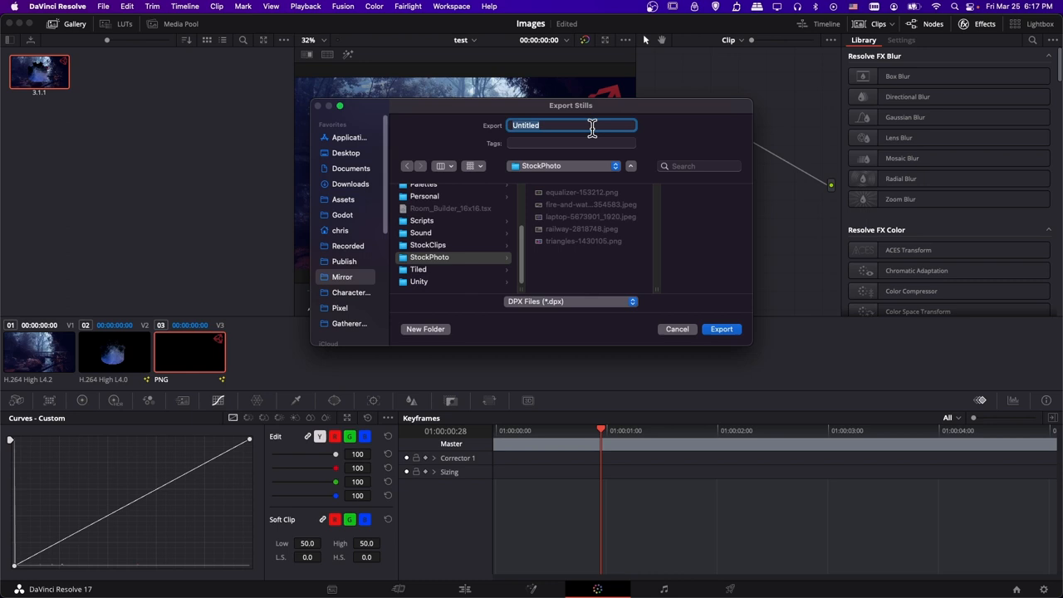
{"action": "type", "text": "PNGTEST"}
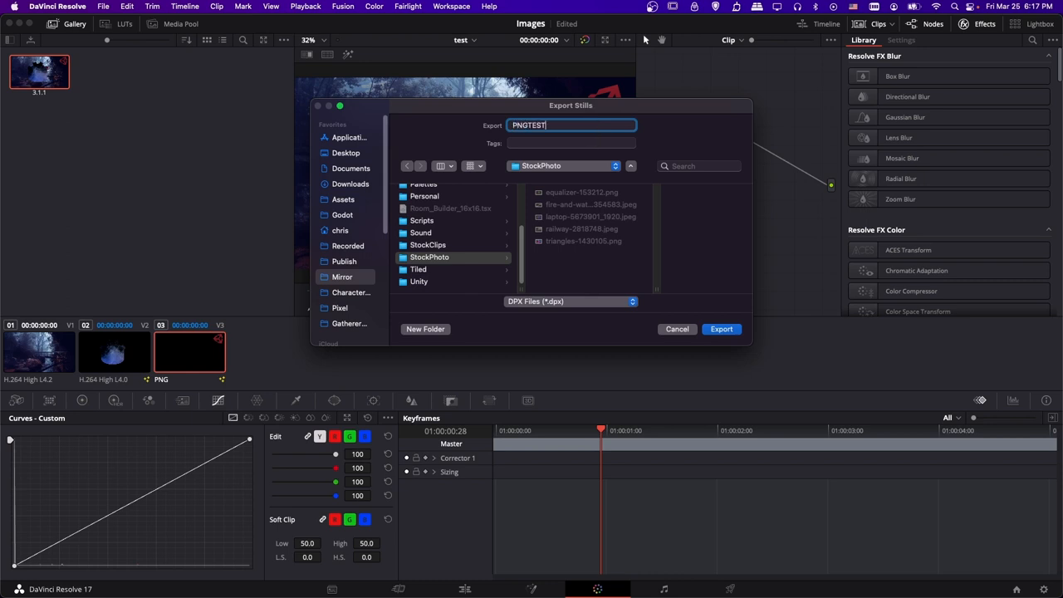
{"action": "left_click", "coordinate": [570, 301]}
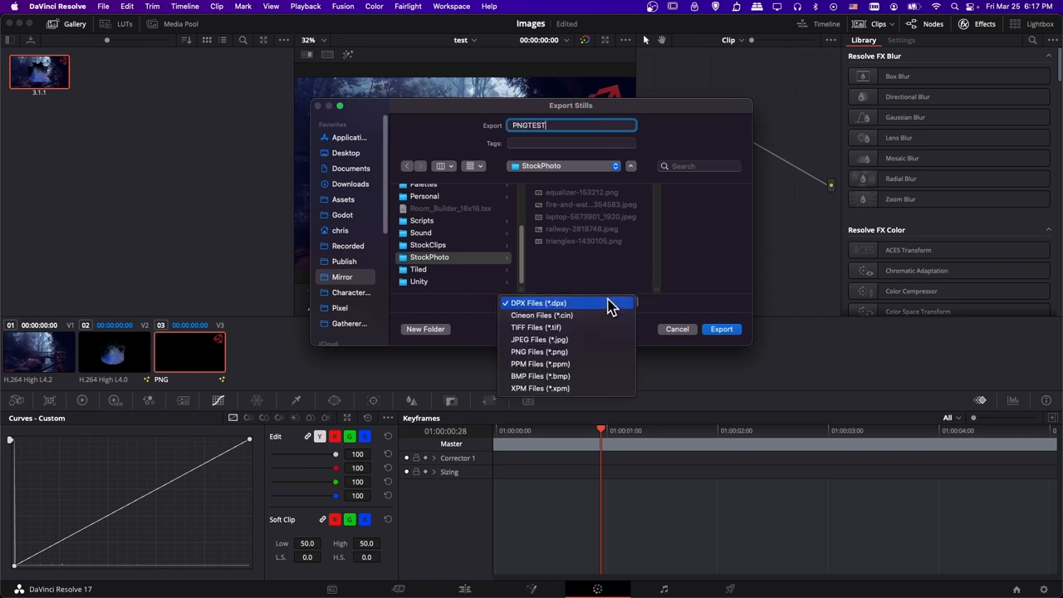
{"action": "mouse_move", "coordinate": [613, 352]}
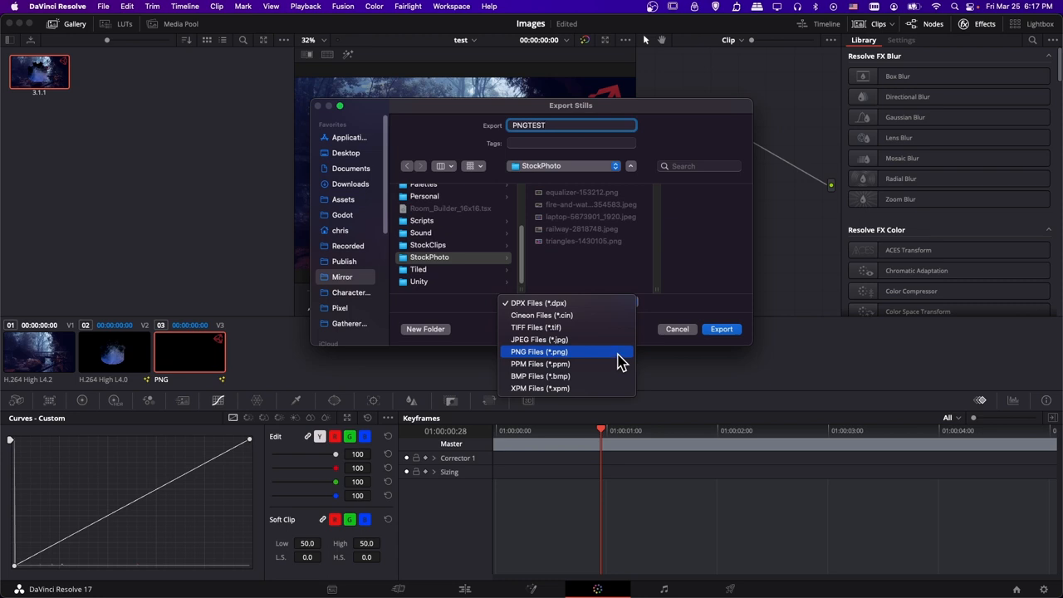
{"action": "mouse_move", "coordinate": [618, 327]}
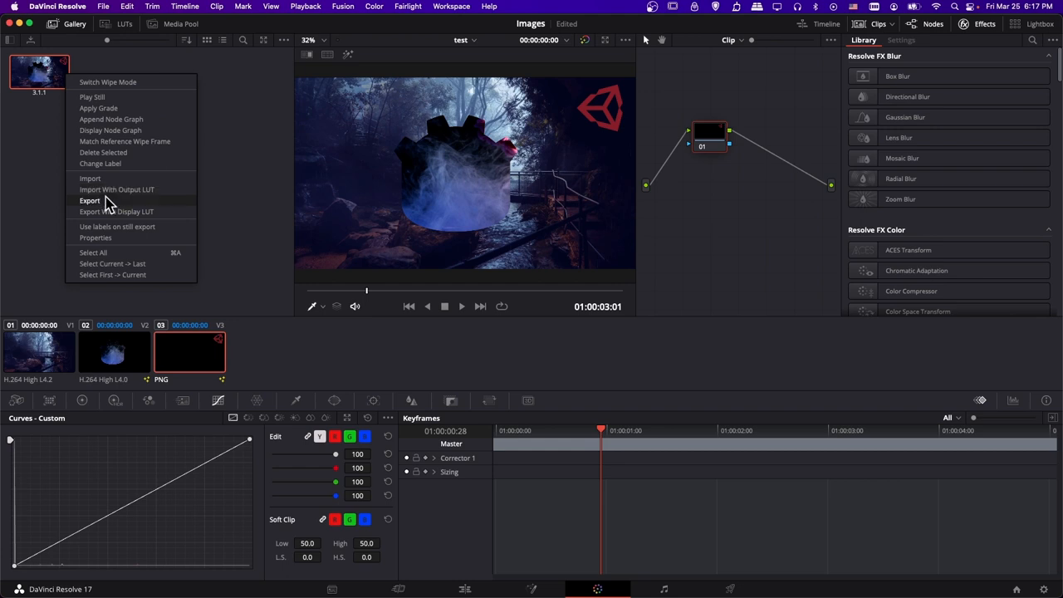
Export the grabbed still again, named JPGTEST, as JPEG Files (*.jpg).
{"action": "left_click", "coordinate": [90, 201]}
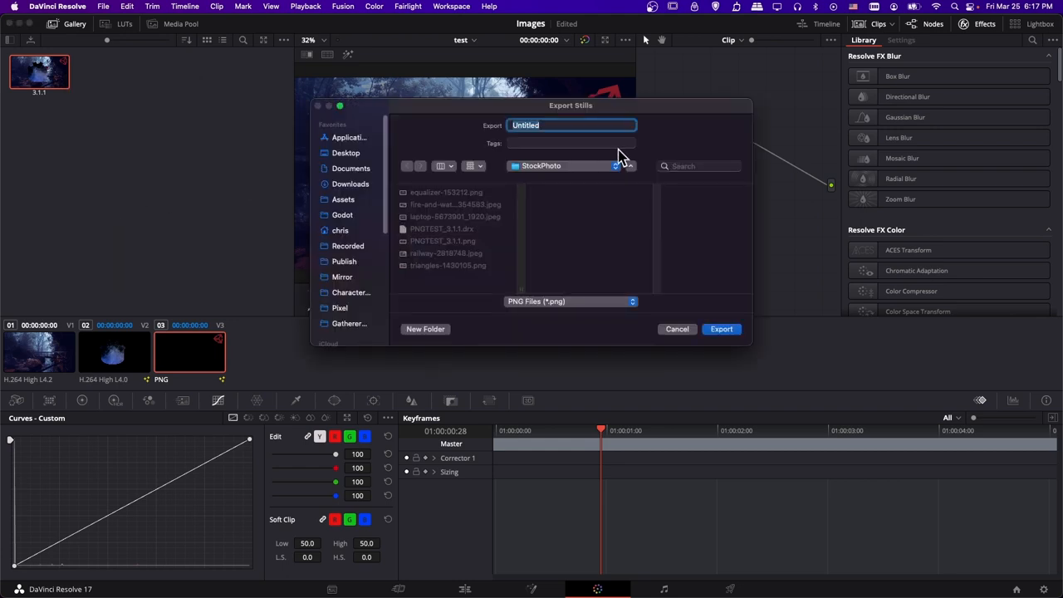
{"action": "type", "text": "JPGTEST"}
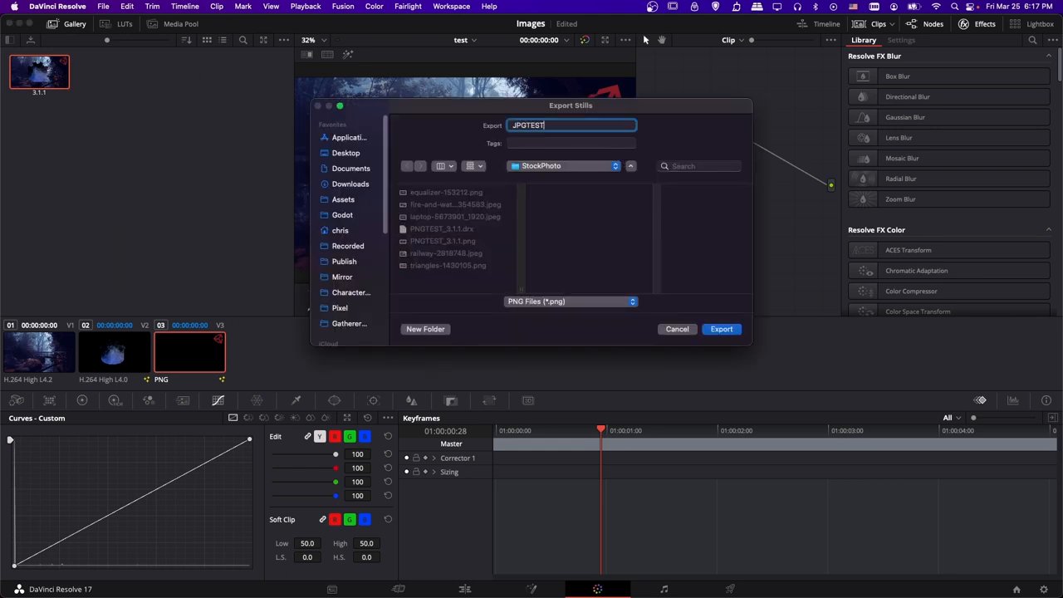
{"action": "left_click", "coordinate": [570, 301]}
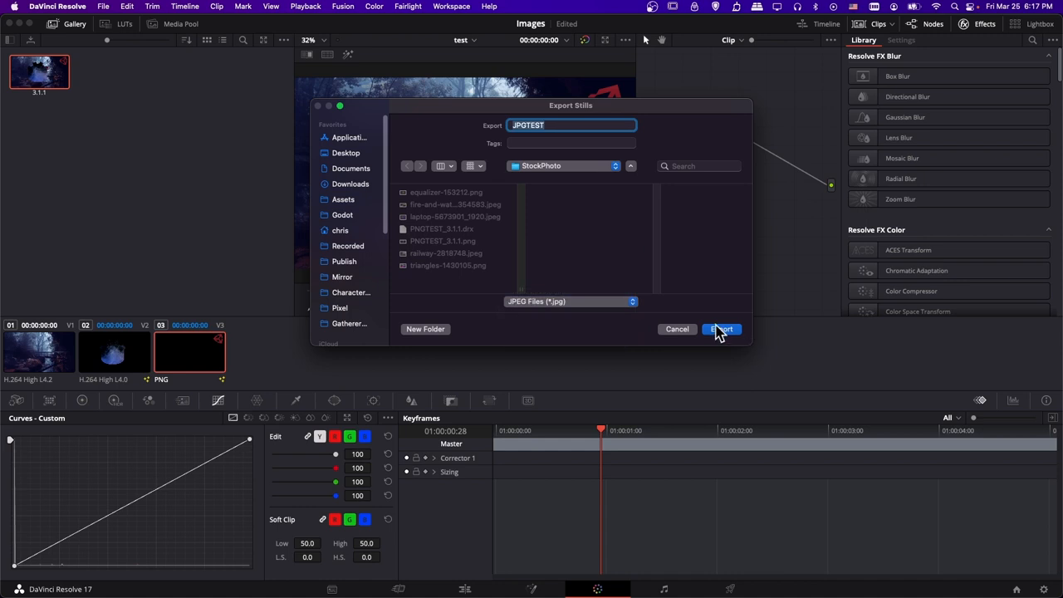
{"action": "left_click", "coordinate": [721, 328]}
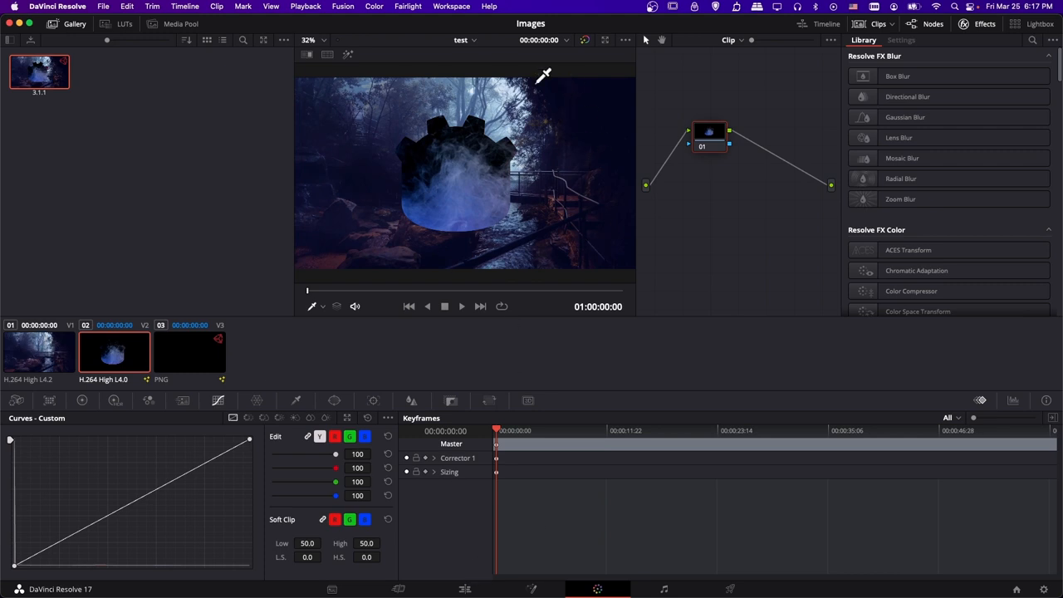
Hide the forest background track and export the ink-only still as pngtest in PNG format.
{"action": "left_click", "coordinate": [464, 589]}
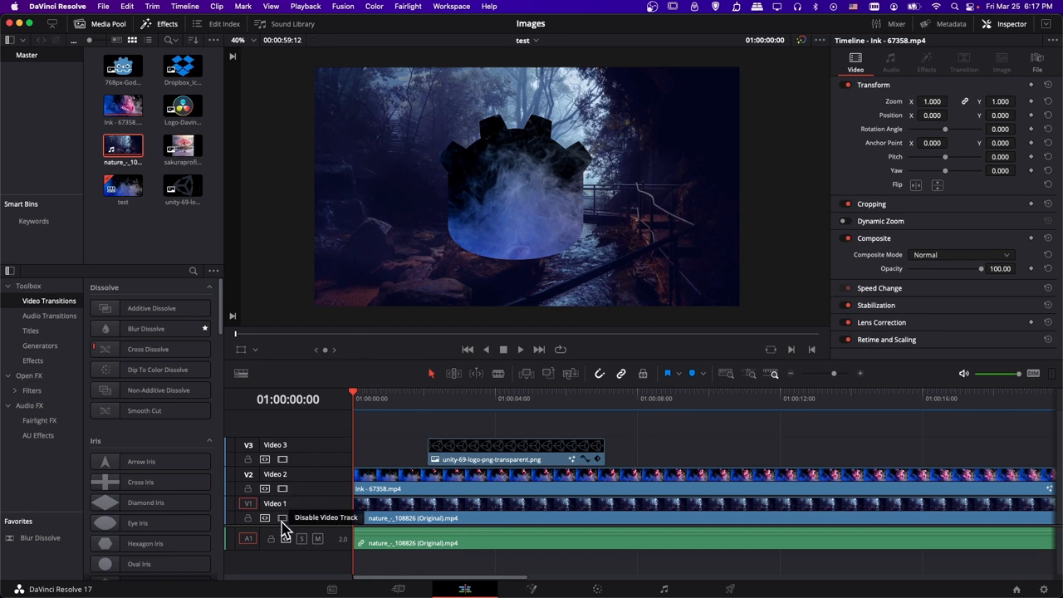
{"action": "left_click", "coordinate": [597, 589]}
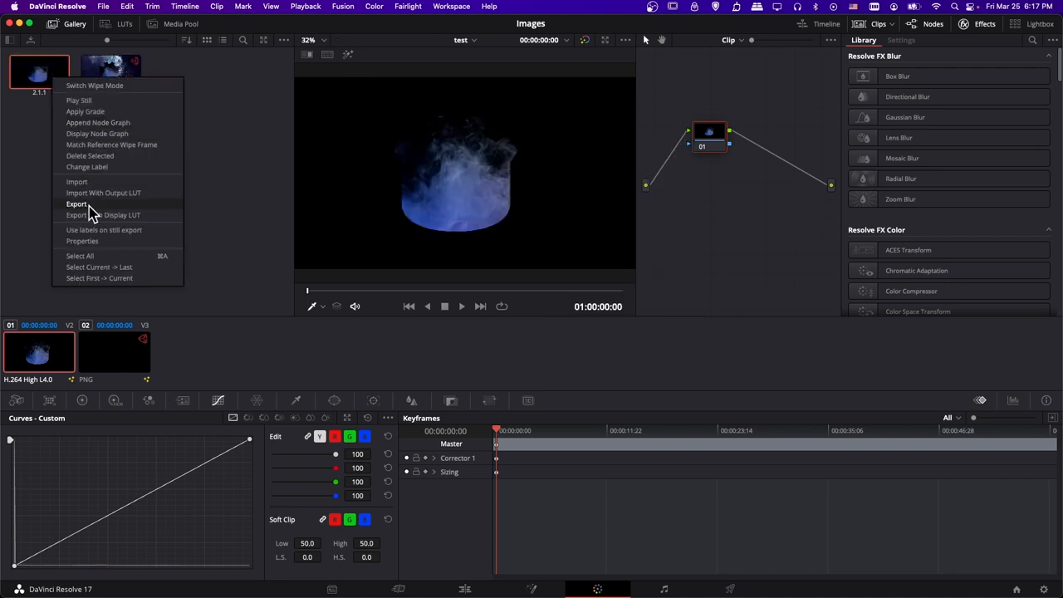
{"action": "left_click", "coordinate": [76, 203]}
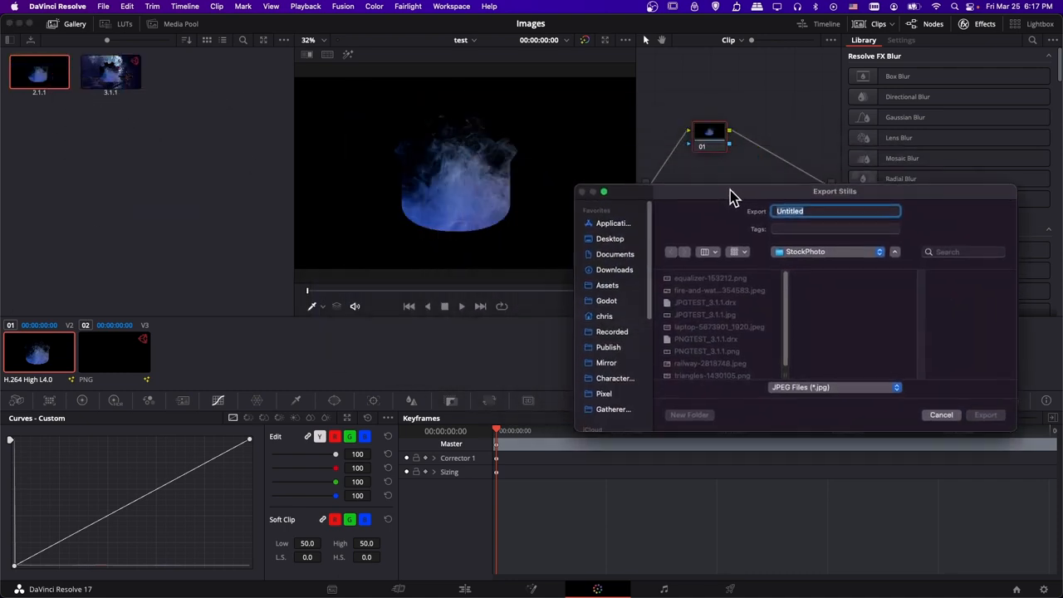
{"action": "type", "text": "pngtest"}
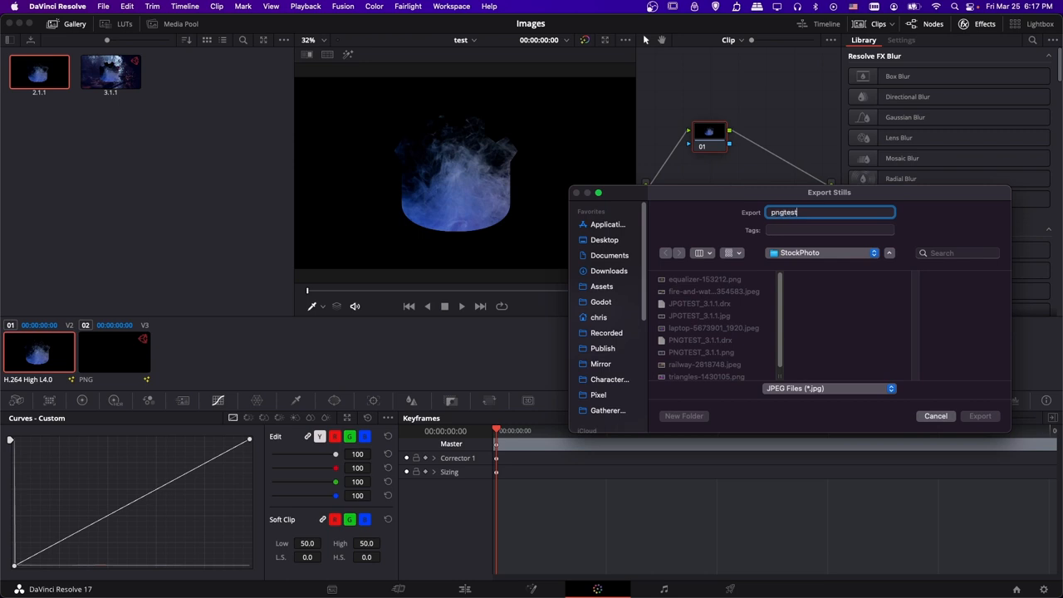
{"action": "left_click", "coordinate": [828, 388]}
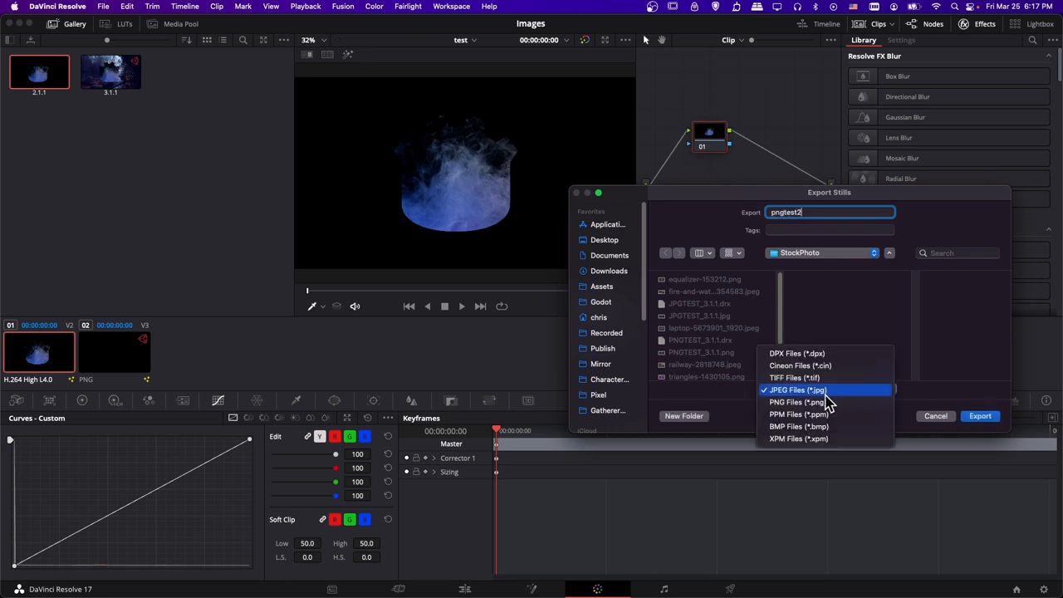
{"action": "left_click", "coordinate": [793, 402]}
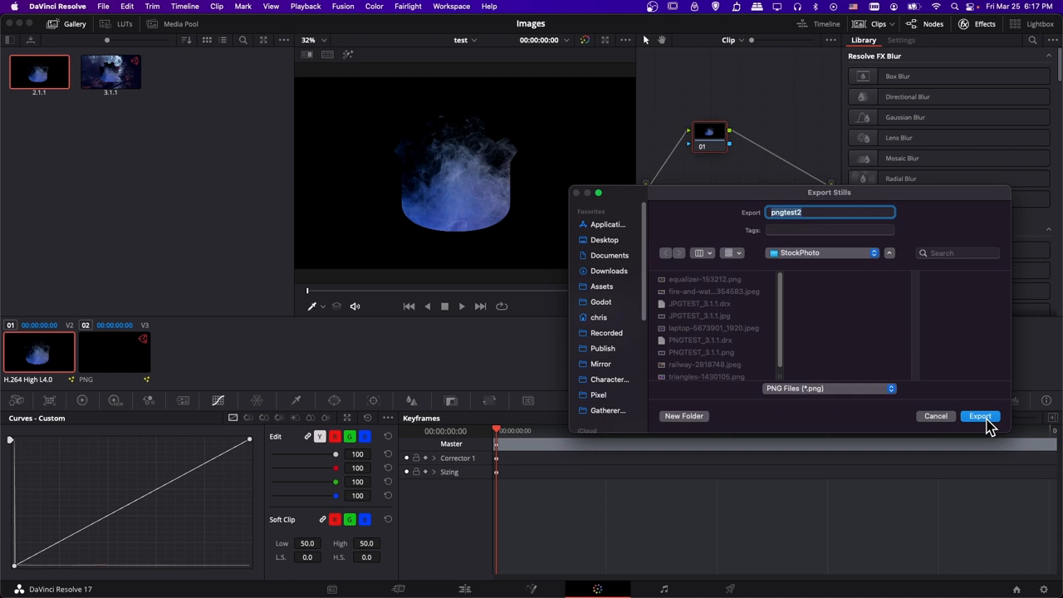
{"action": "left_click", "coordinate": [979, 416]}
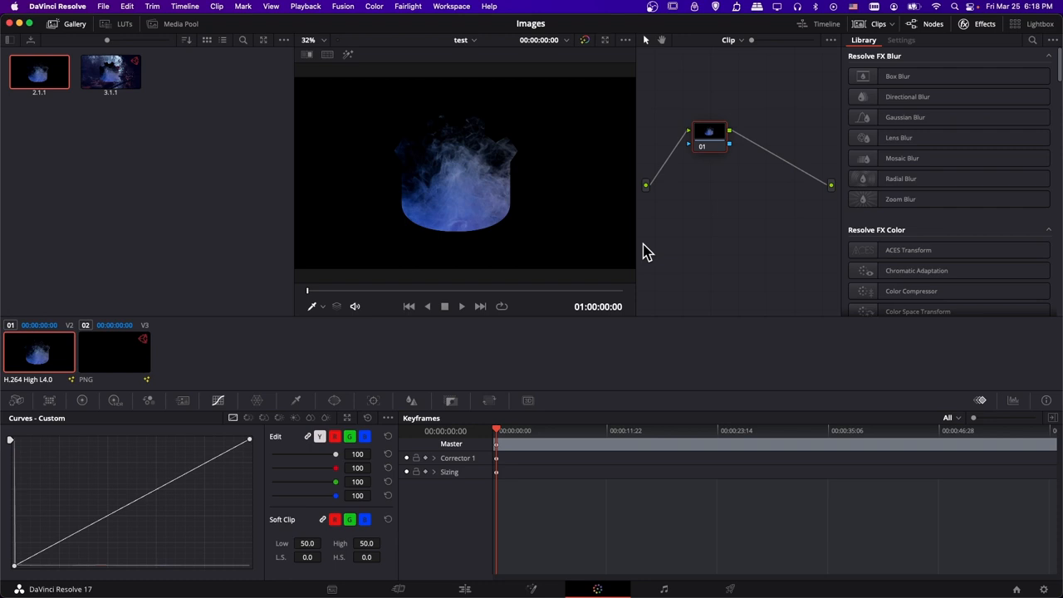
{"action": "mouse_move", "coordinate": [225, 116]}
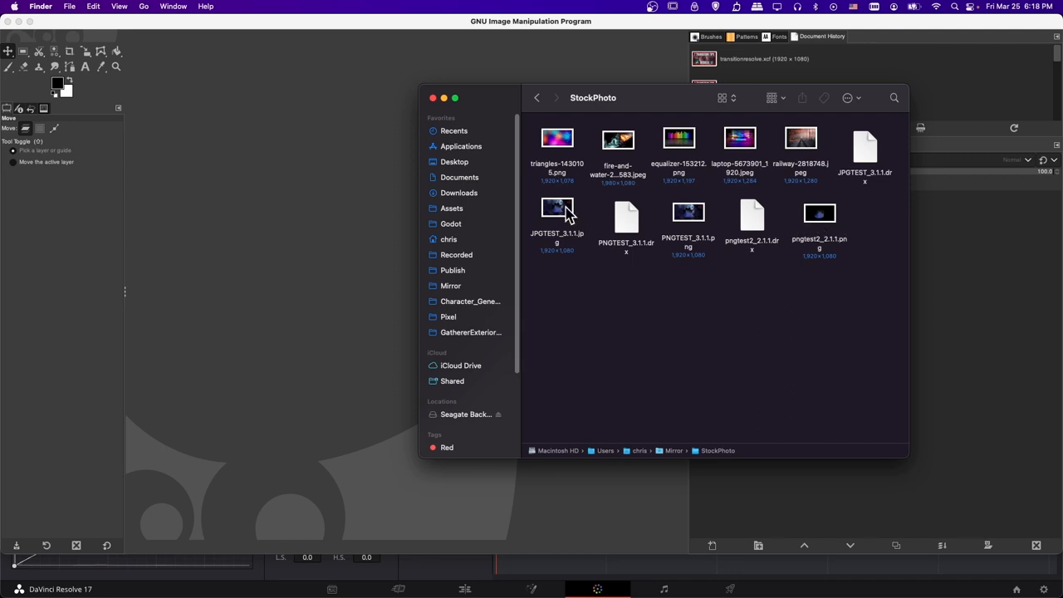
Open JPGTEST in GIMP, add the PNG stills as layers, and hide the ink-only top layer.
{"action": "left_click", "coordinate": [556, 212]}
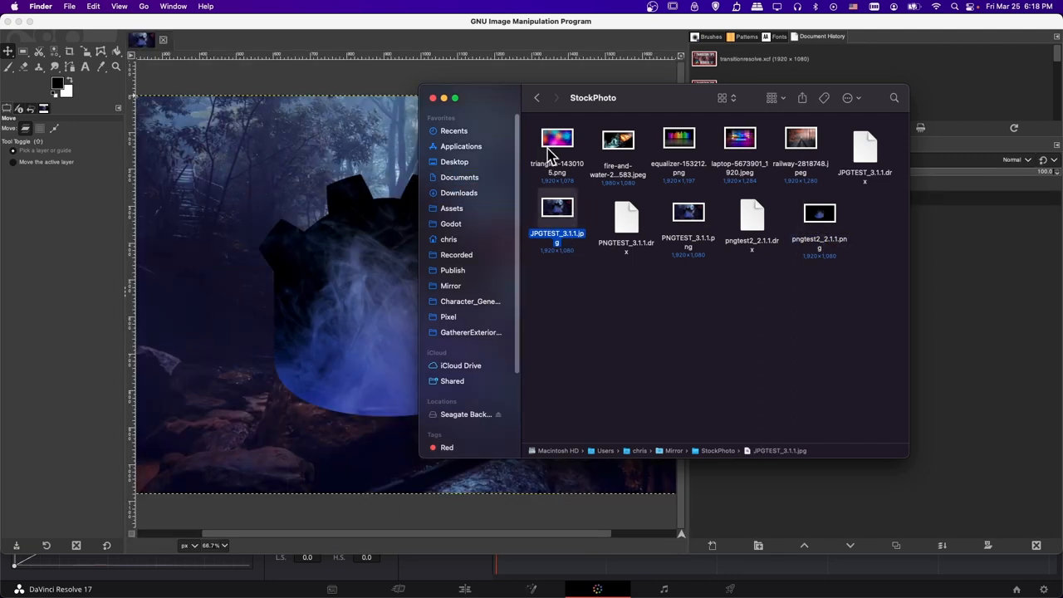
{"action": "double_click", "coordinate": [556, 207]}
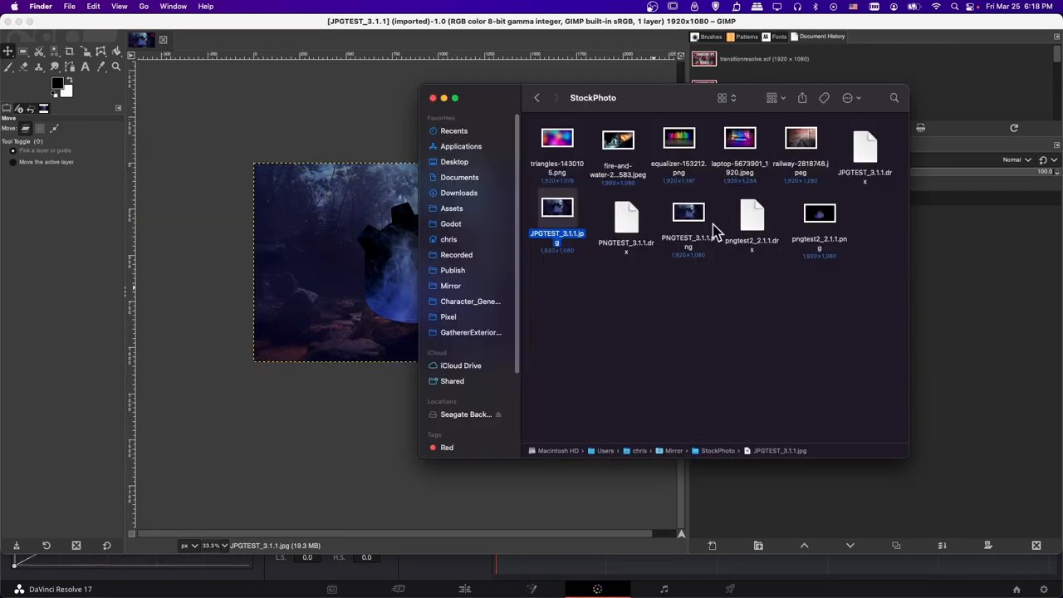
{"action": "left_click", "coordinate": [688, 211]}
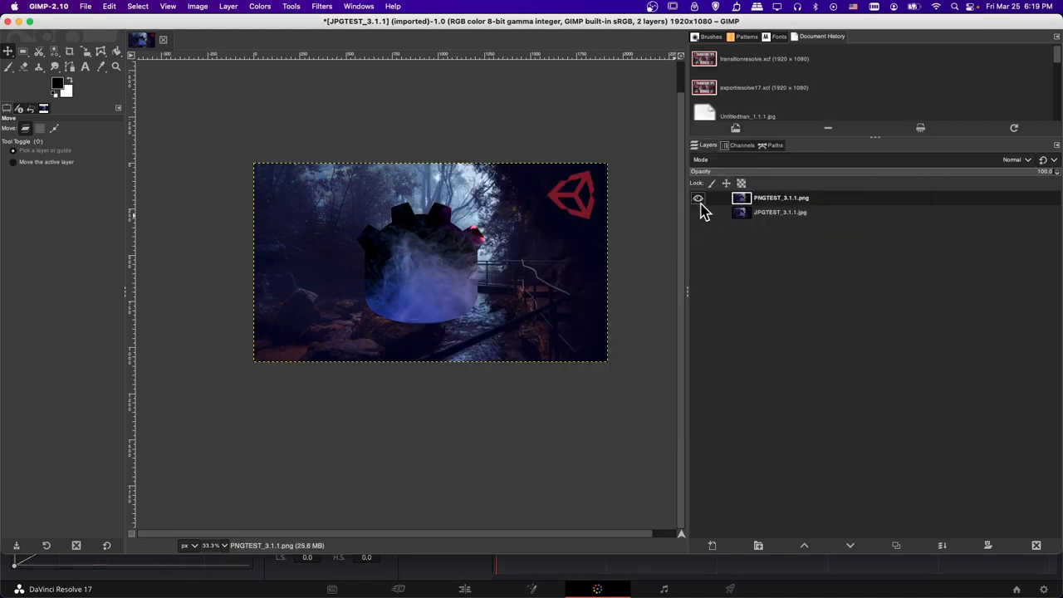
{"action": "left_click", "coordinate": [699, 197]}
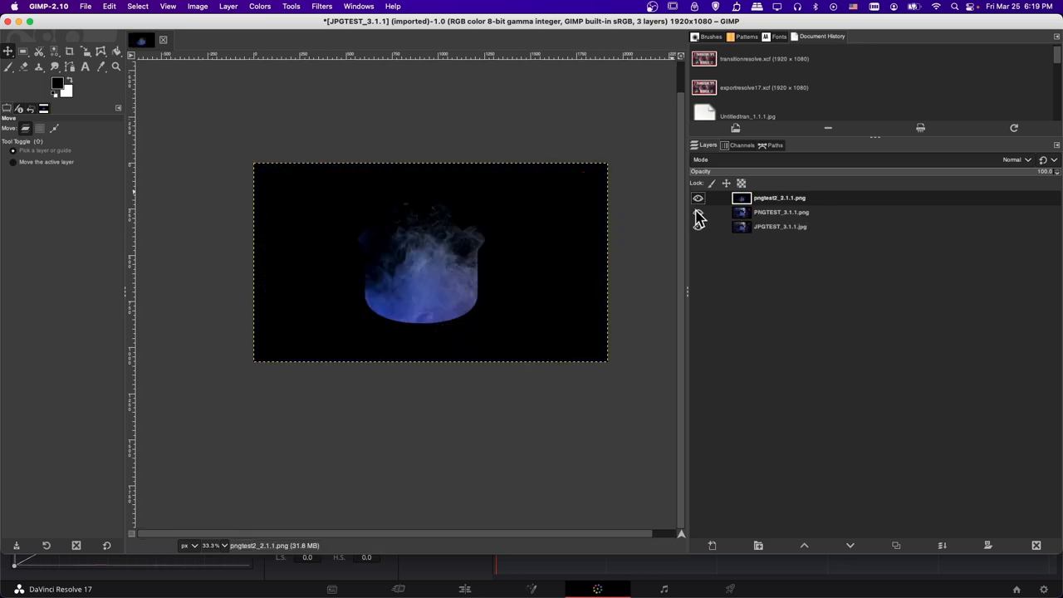
{"action": "mouse_move", "coordinate": [705, 235]}
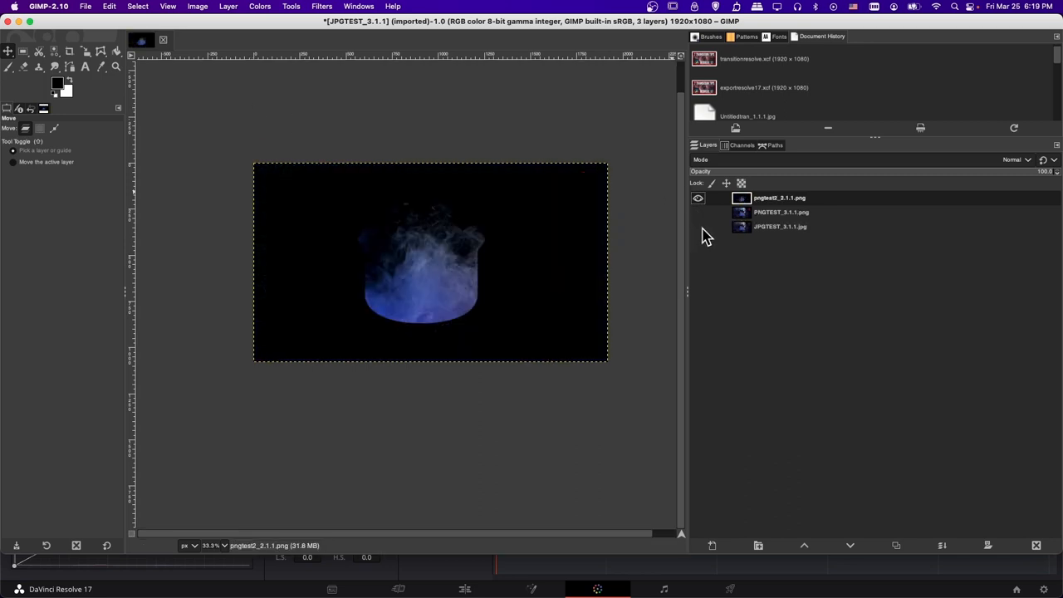
{"action": "mouse_move", "coordinate": [602, 244]}
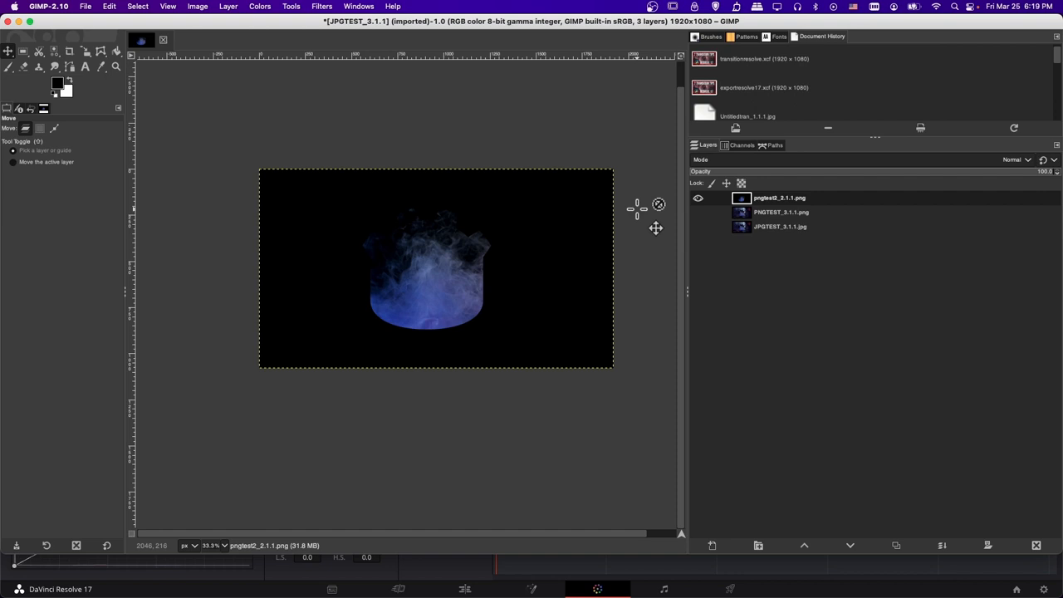
{"action": "left_click", "coordinate": [698, 198]}
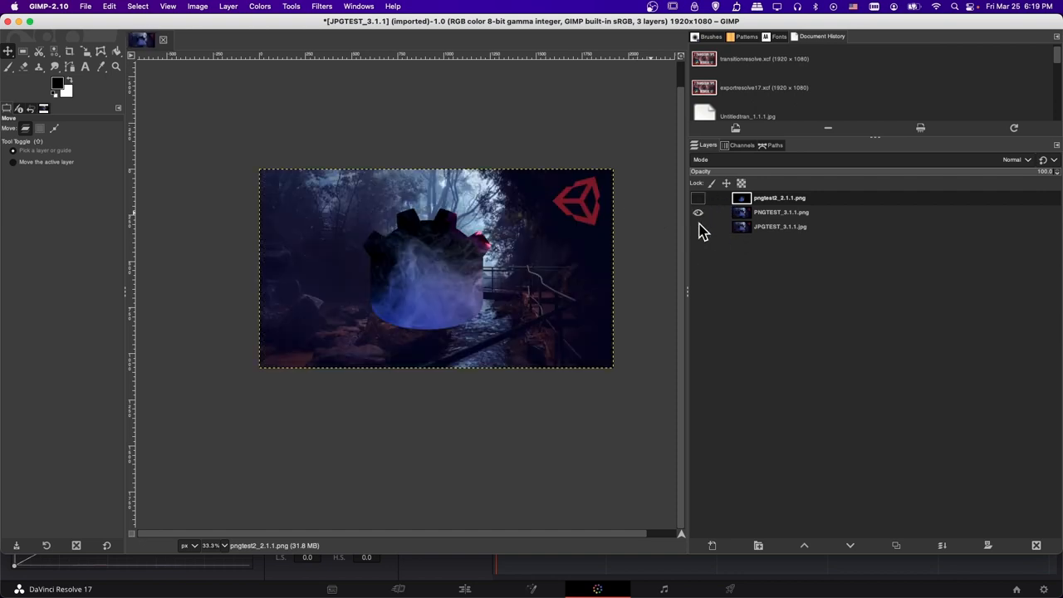
{"action": "mouse_move", "coordinate": [700, 217]}
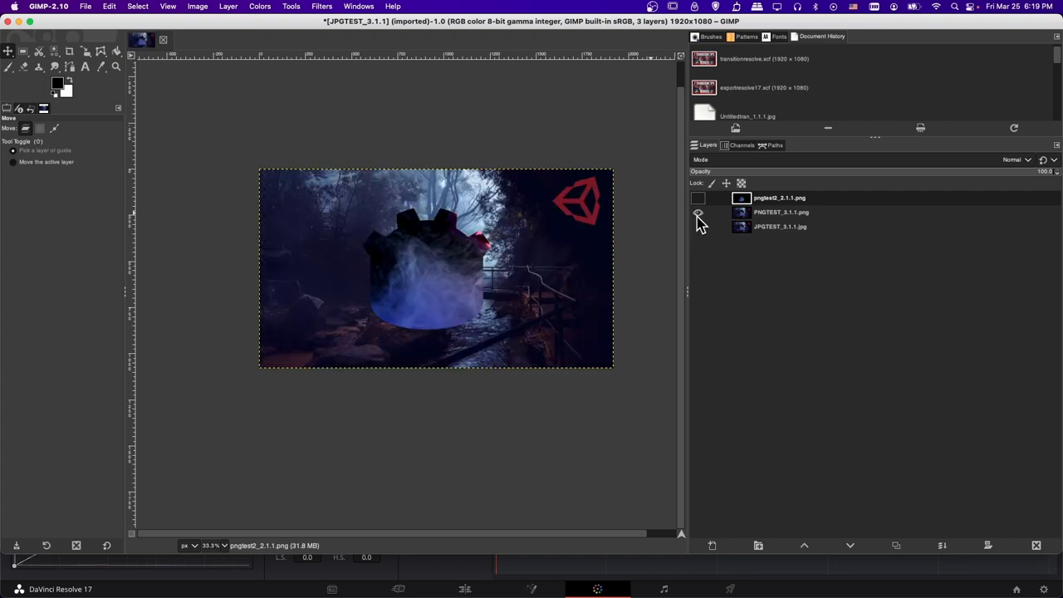
{"action": "mouse_move", "coordinate": [698, 219]}
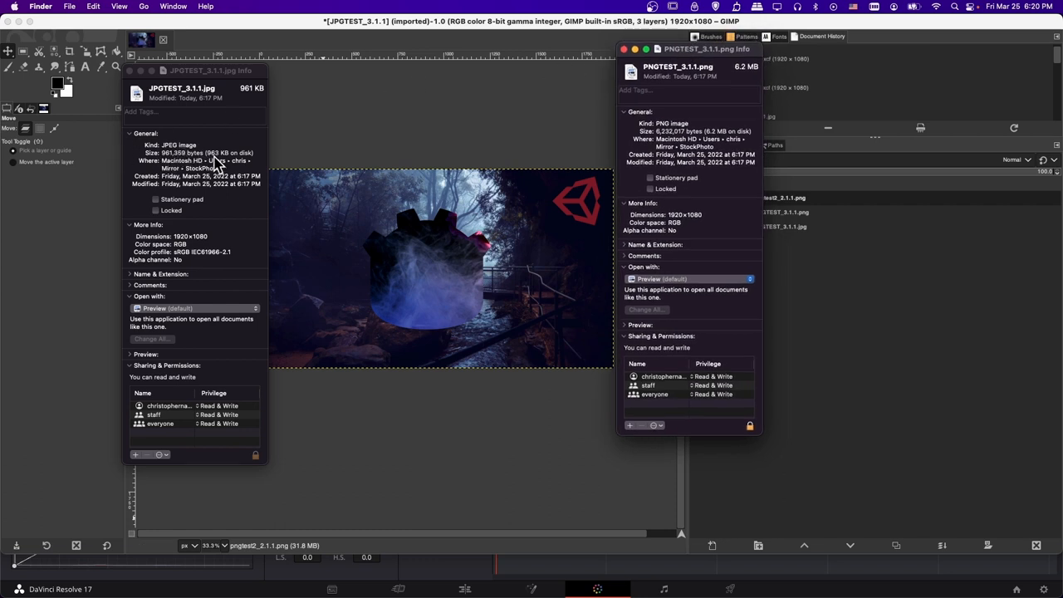
{"action": "mouse_move", "coordinate": [756, 184]}
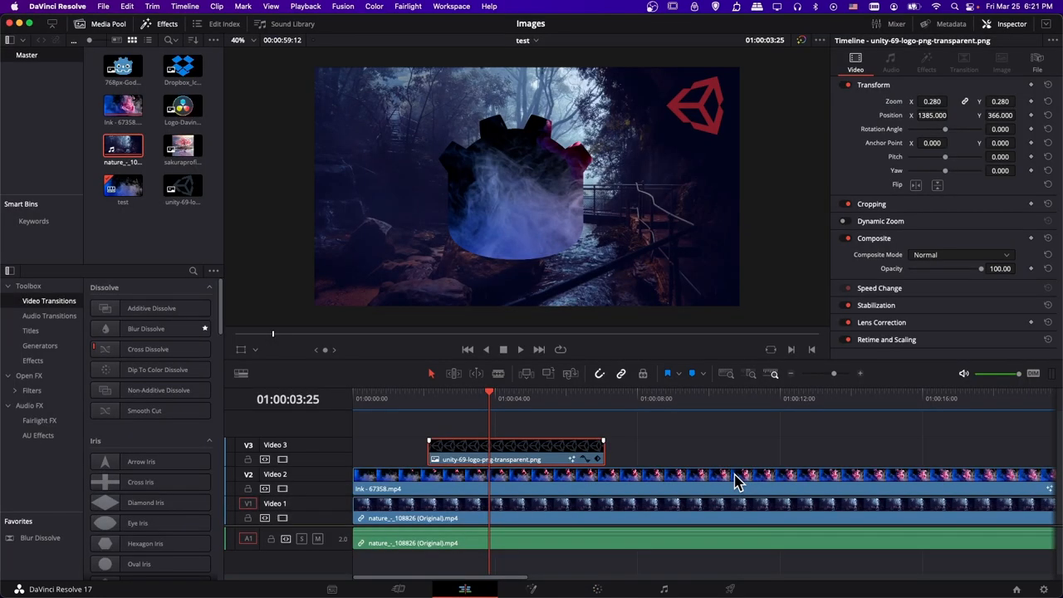
{"action": "mouse_move", "coordinate": [524, 457]}
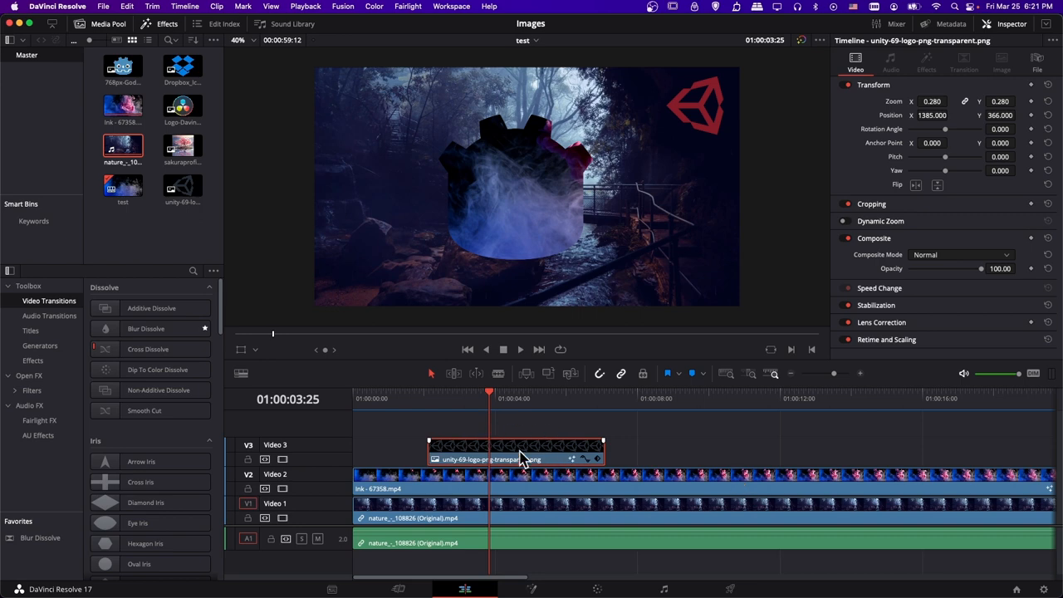
{"action": "mouse_move", "coordinate": [675, 114]}
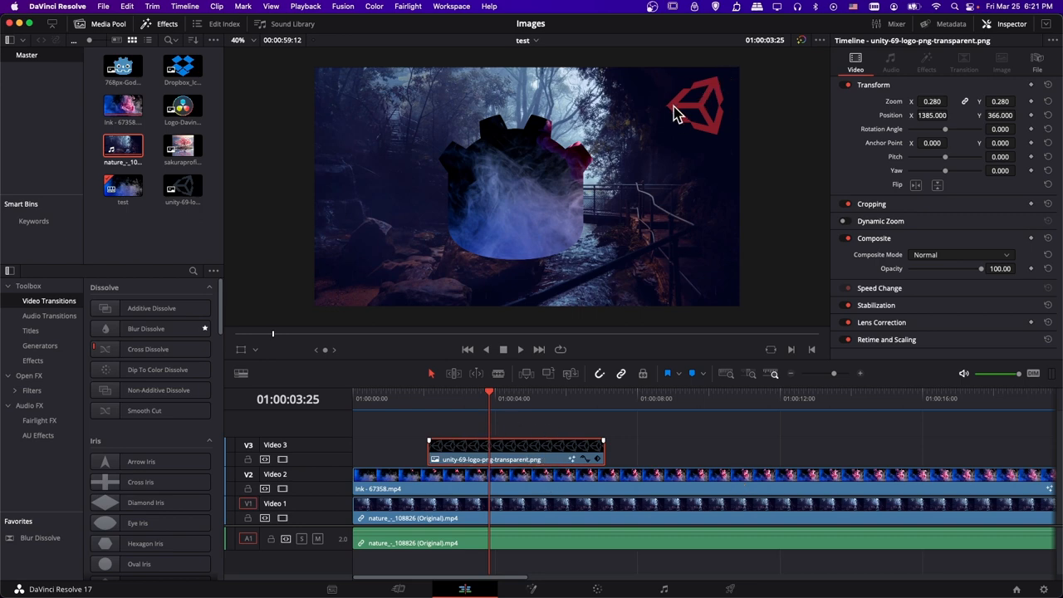
{"action": "mouse_move", "coordinate": [492, 436]}
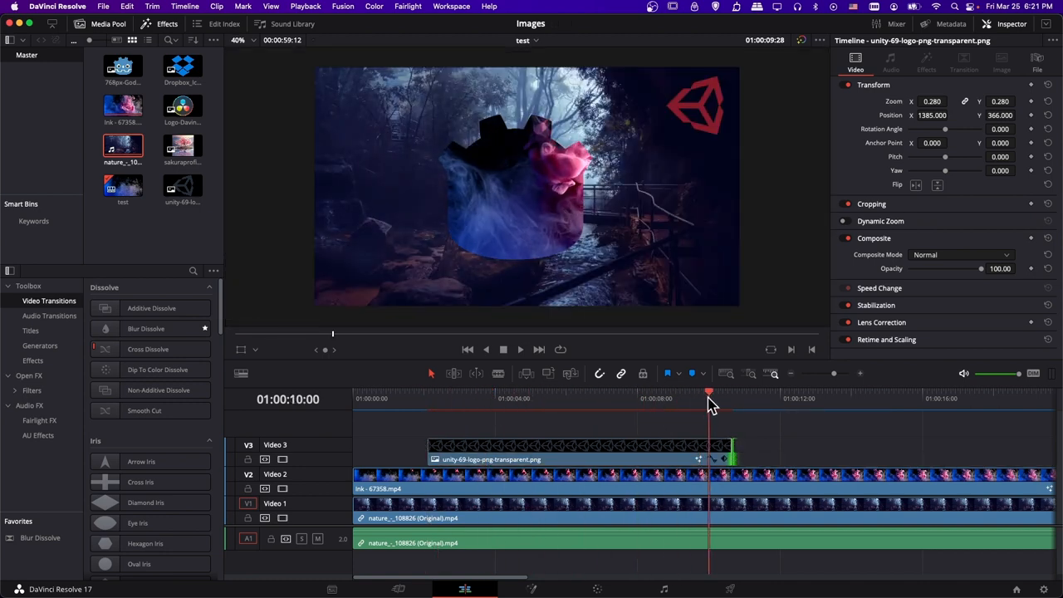
Keyframe the Unity logo's position at its resting spot around three seconds and at the clip start.
{"action": "left_click", "coordinate": [459, 398]}
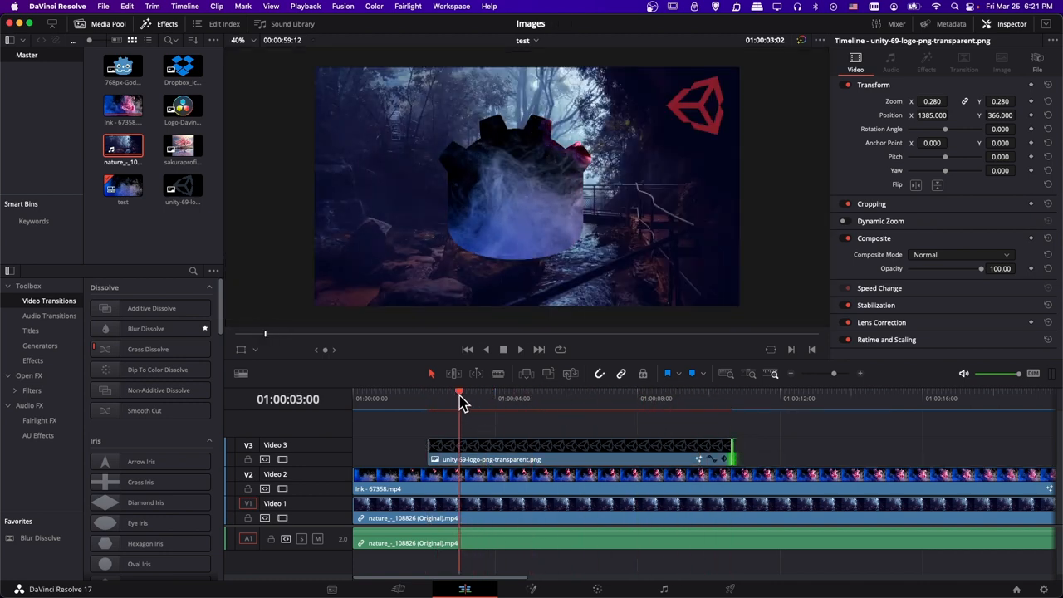
{"action": "left_click", "coordinate": [444, 392]}
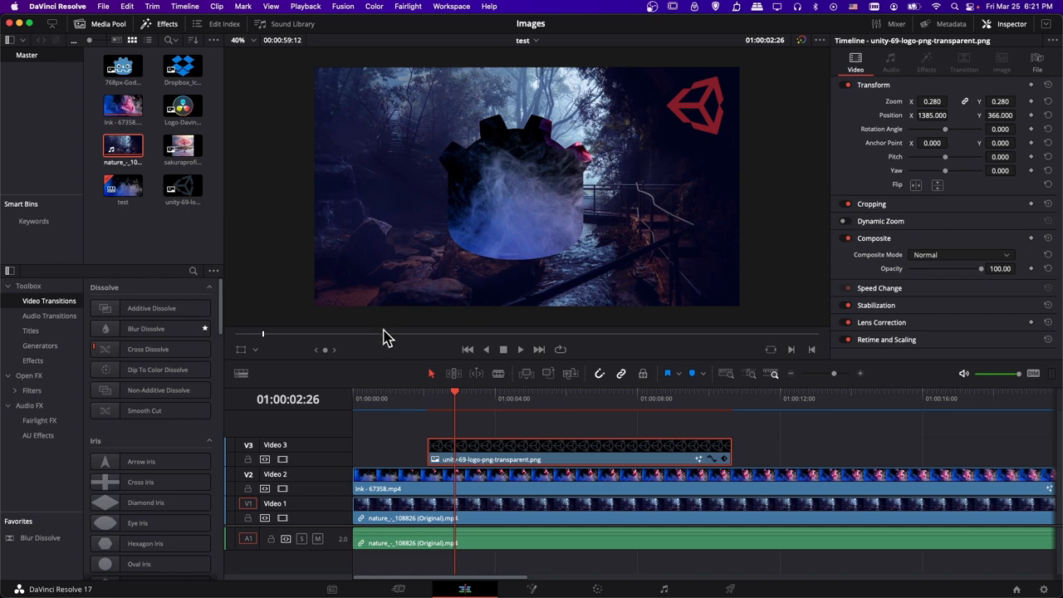
{"action": "left_click", "coordinate": [465, 392]}
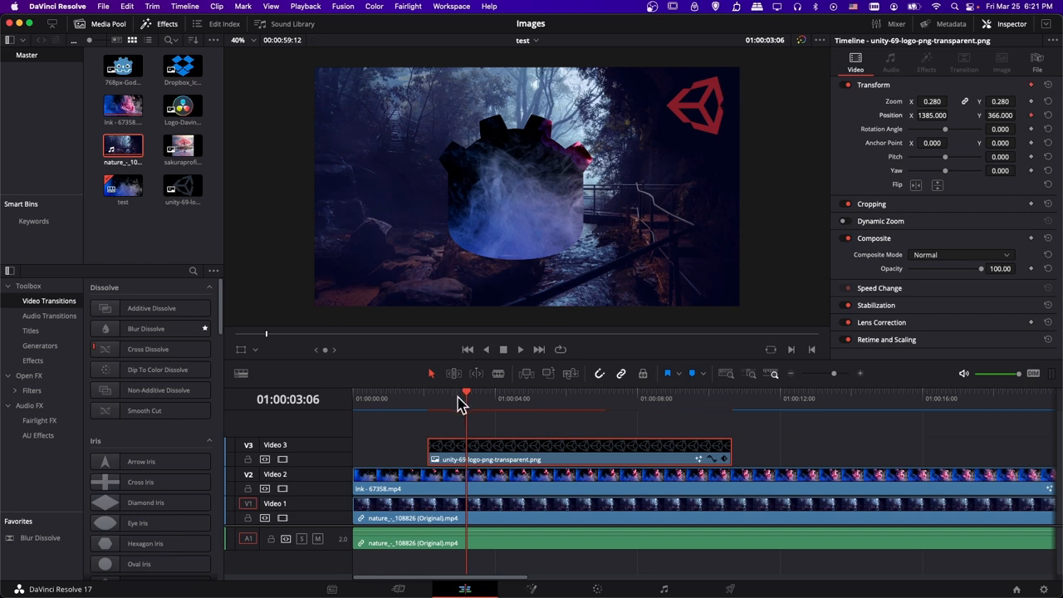
{"action": "left_click", "coordinate": [428, 392]}
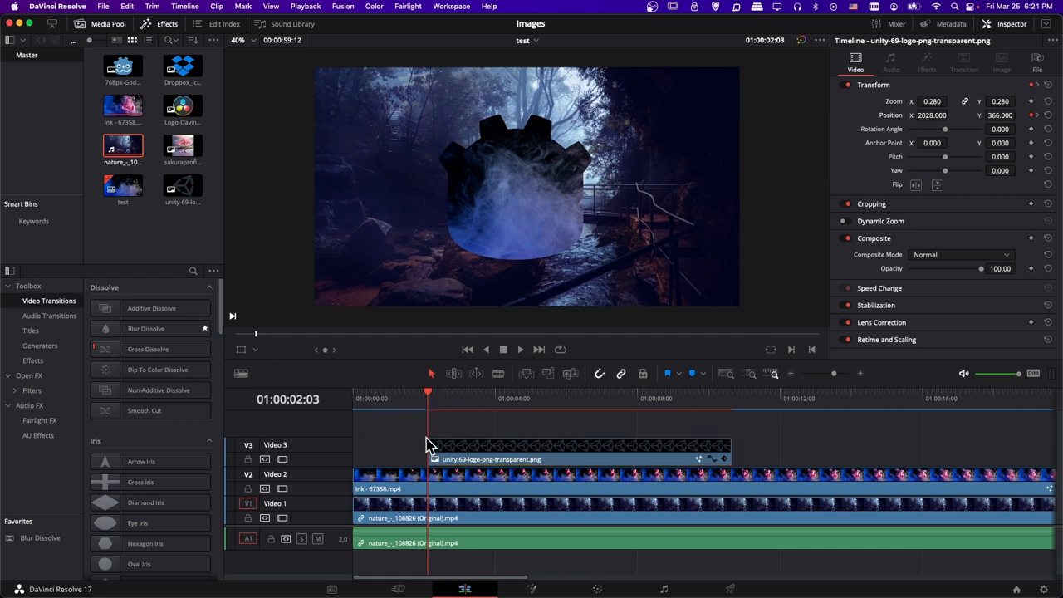
{"action": "mouse_move", "coordinate": [433, 442]}
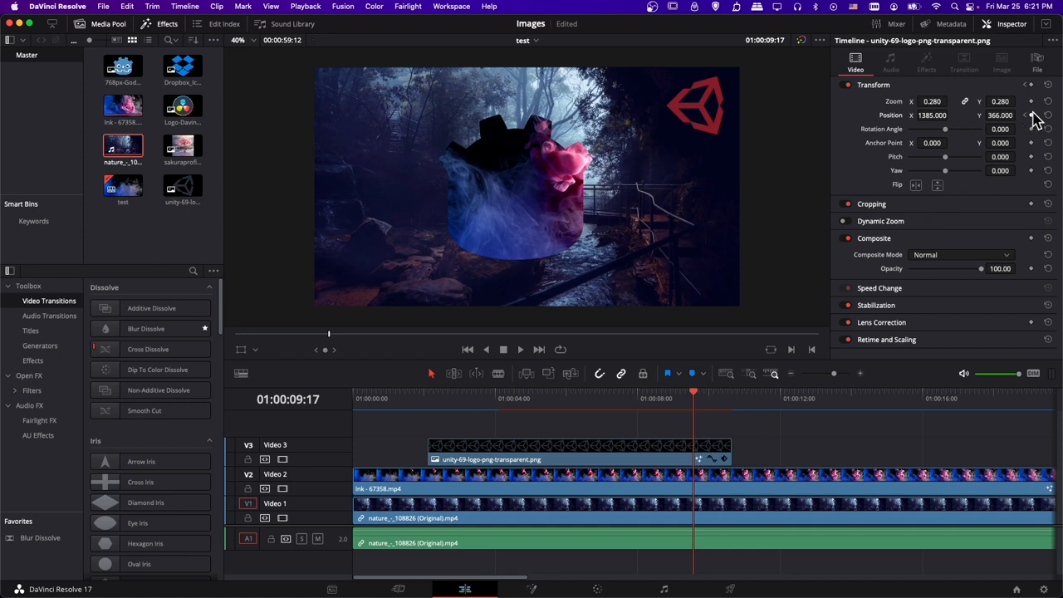
{"action": "mouse_move", "coordinate": [723, 417]}
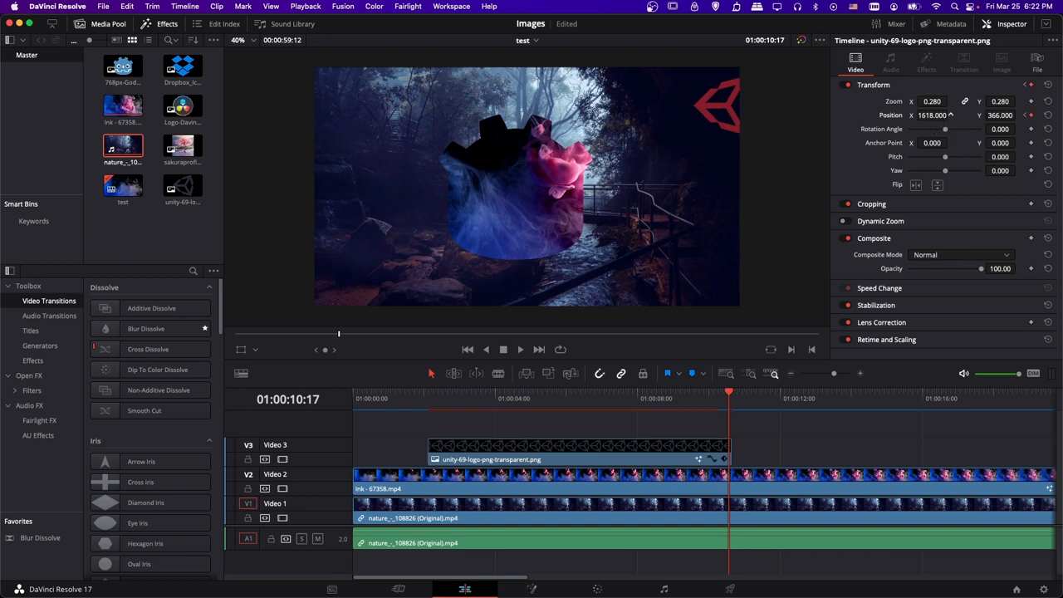
{"action": "left_click", "coordinate": [414, 391]}
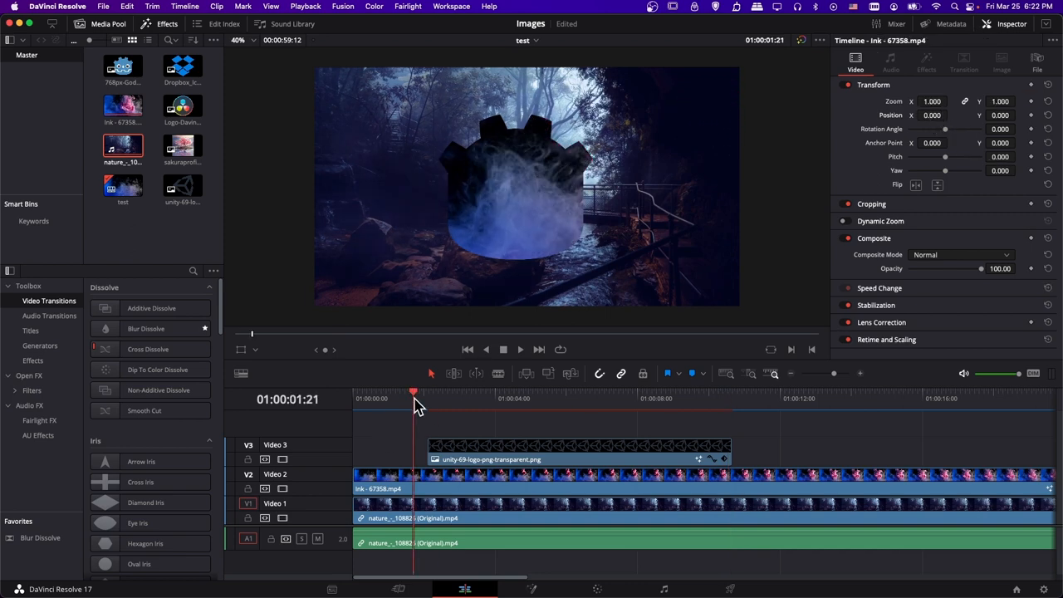
{"action": "left_click", "coordinate": [687, 391]}
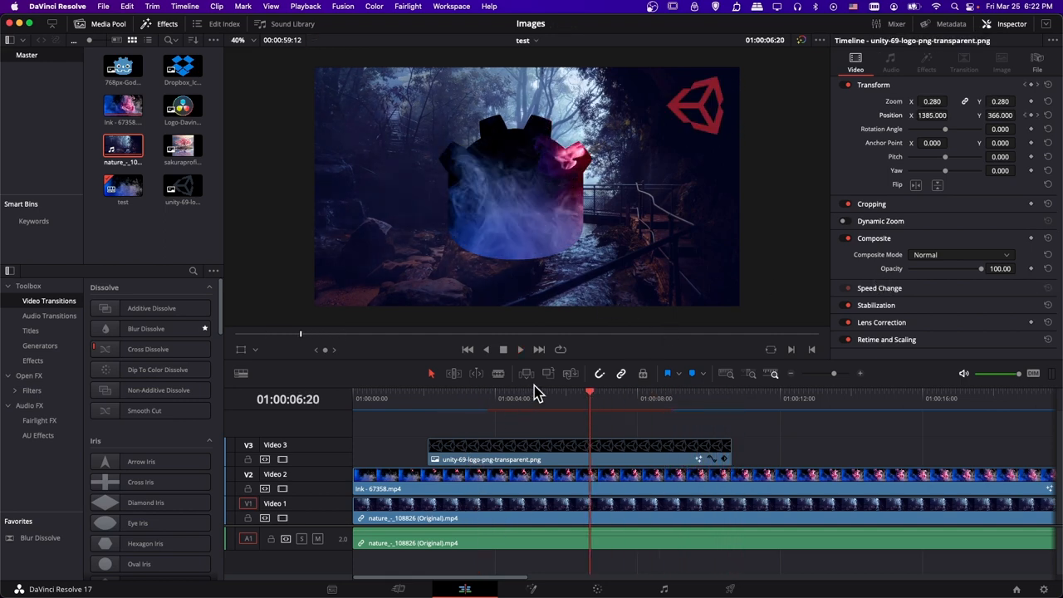
Partway through the logo clip, drag the logo's Opacity down to 24.40.
{"action": "left_click", "coordinate": [491, 398]}
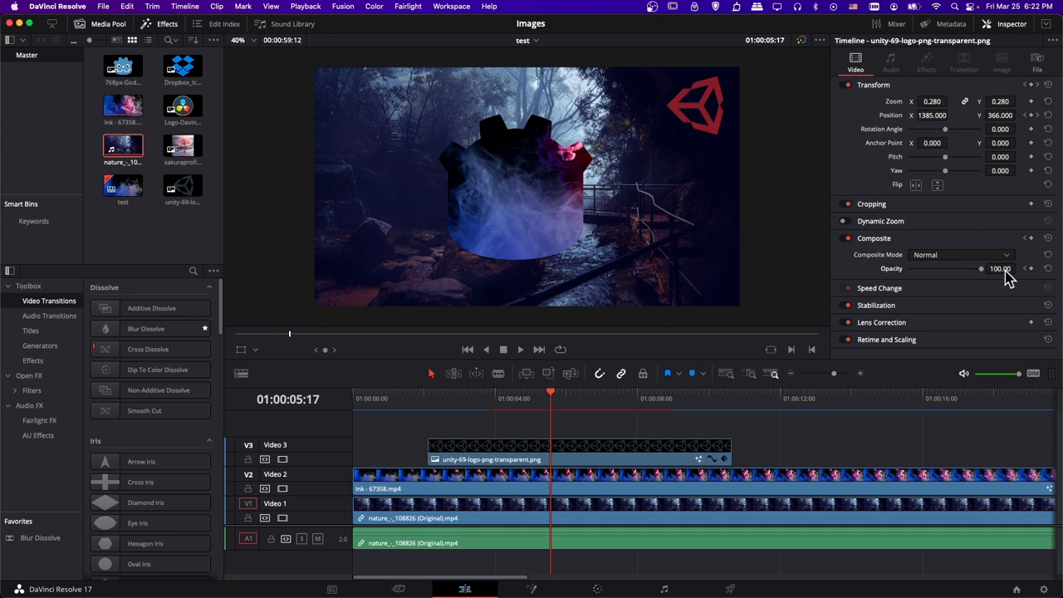
{"action": "left_click_drag", "start_coordinate": [1000, 268], "coordinate": [938, 269]}
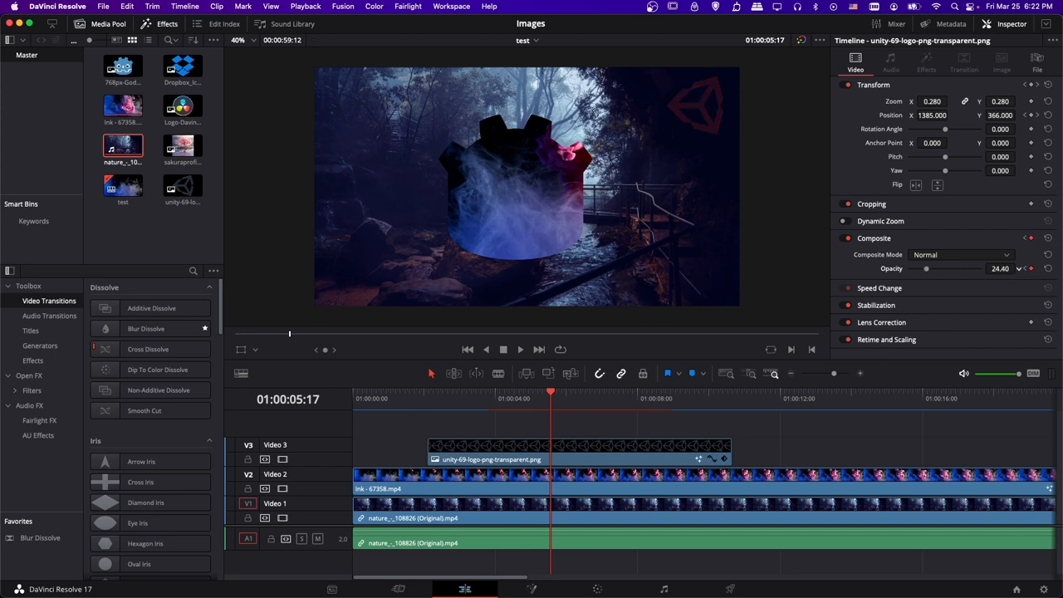